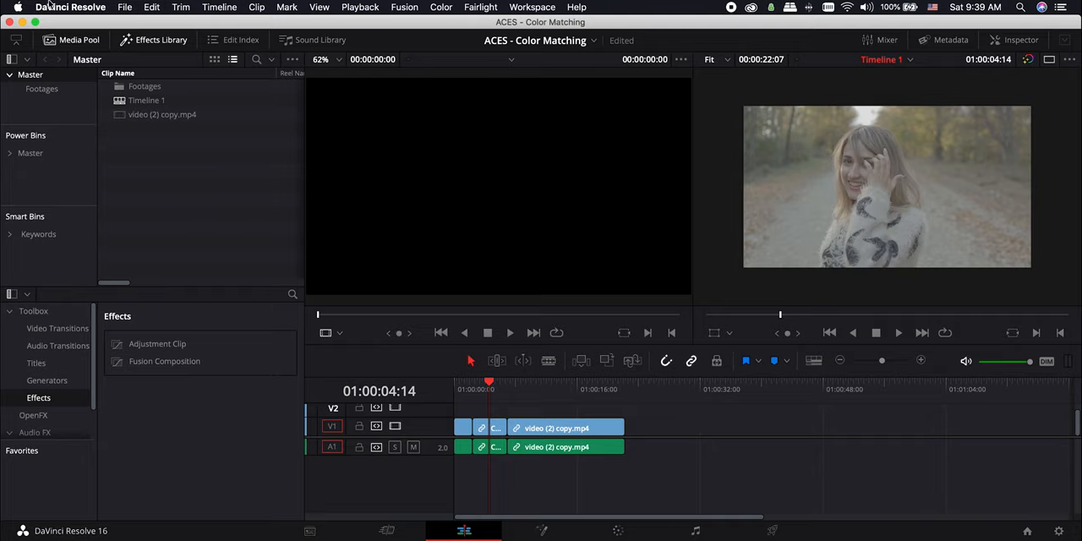
Open Project Settings from the File menu for the ACES - Color Matching project
left_click(124, 6)
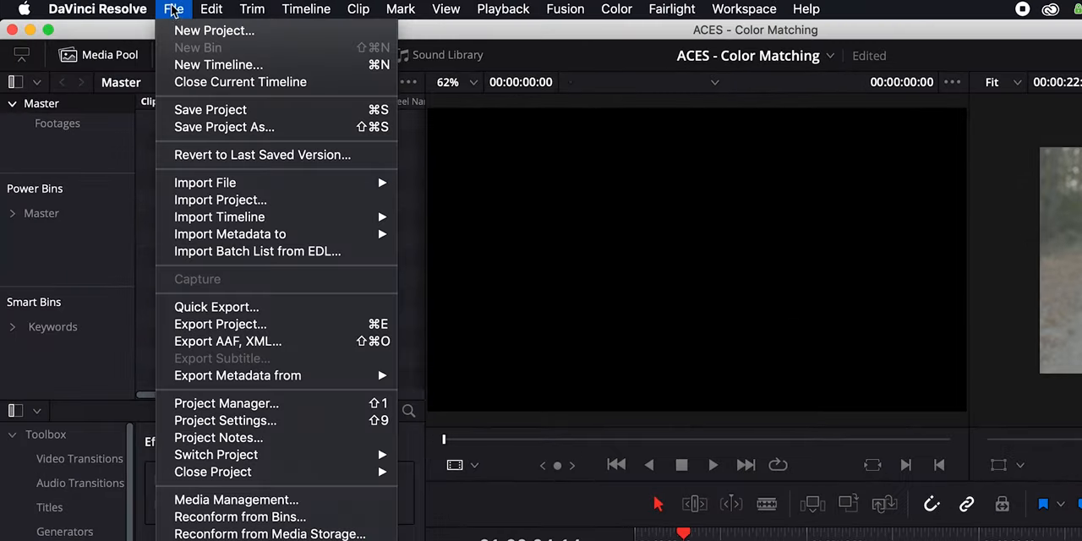
mouse_move(220, 324)
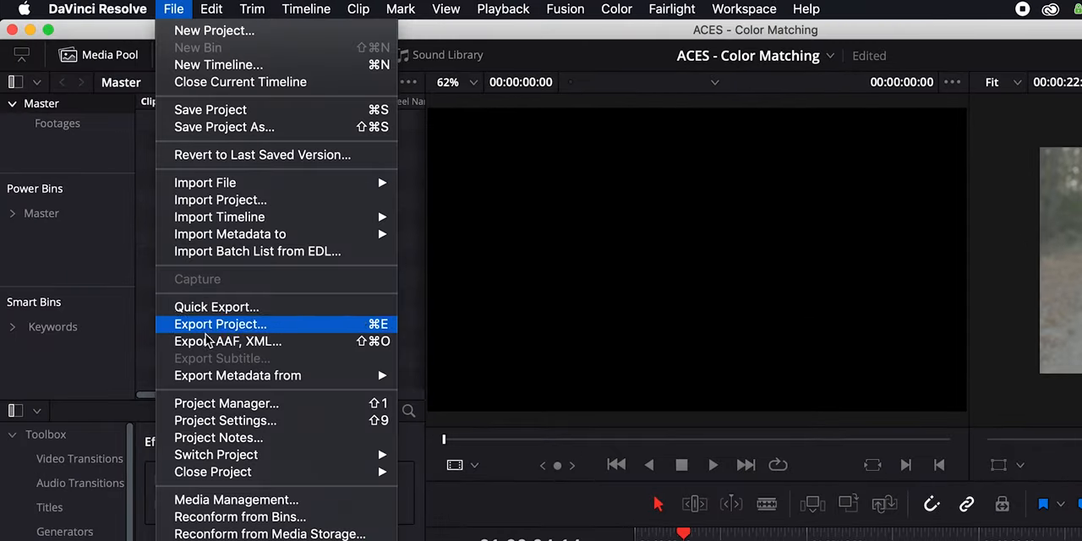
left_click(225, 420)
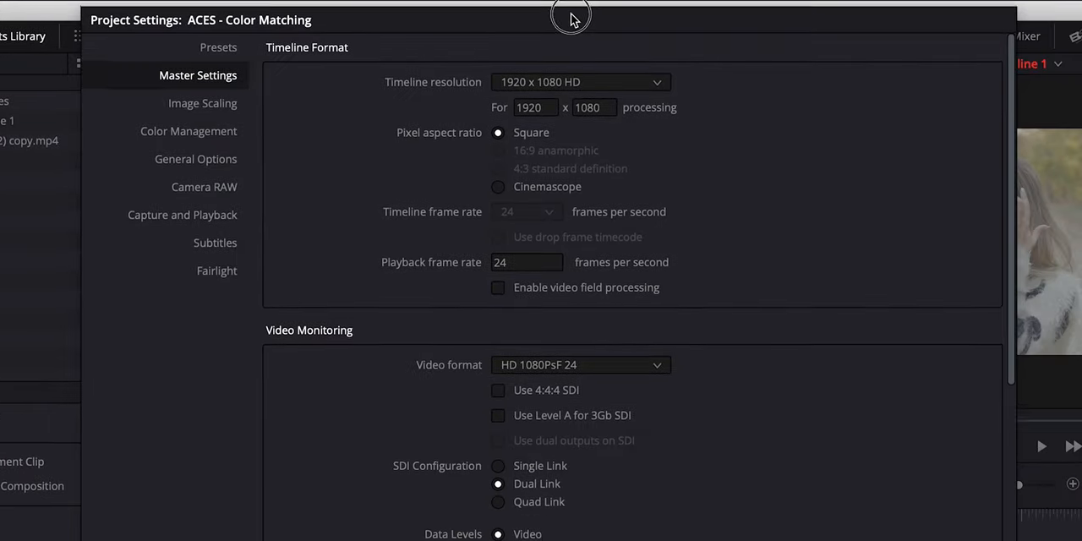
In Color Management, set colour science to ACEScc and choose an ACES output device transform
left_click(187, 130)
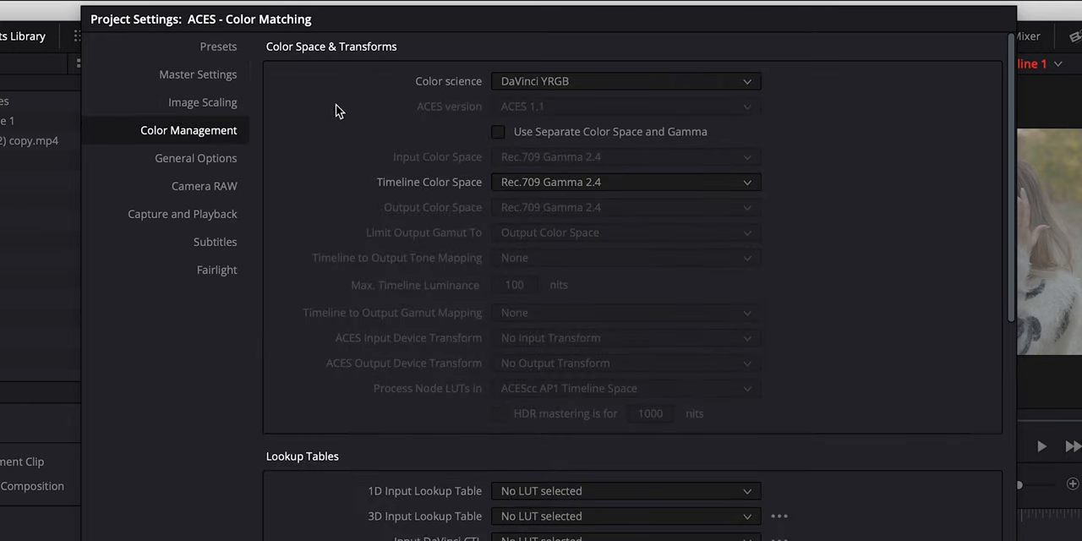
left_click(624, 81)
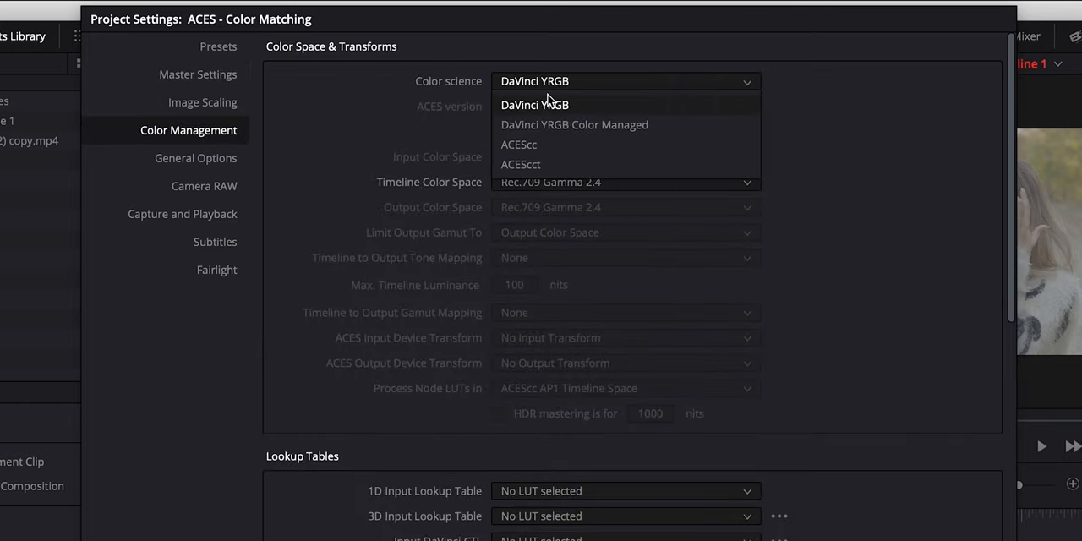
mouse_move(521, 164)
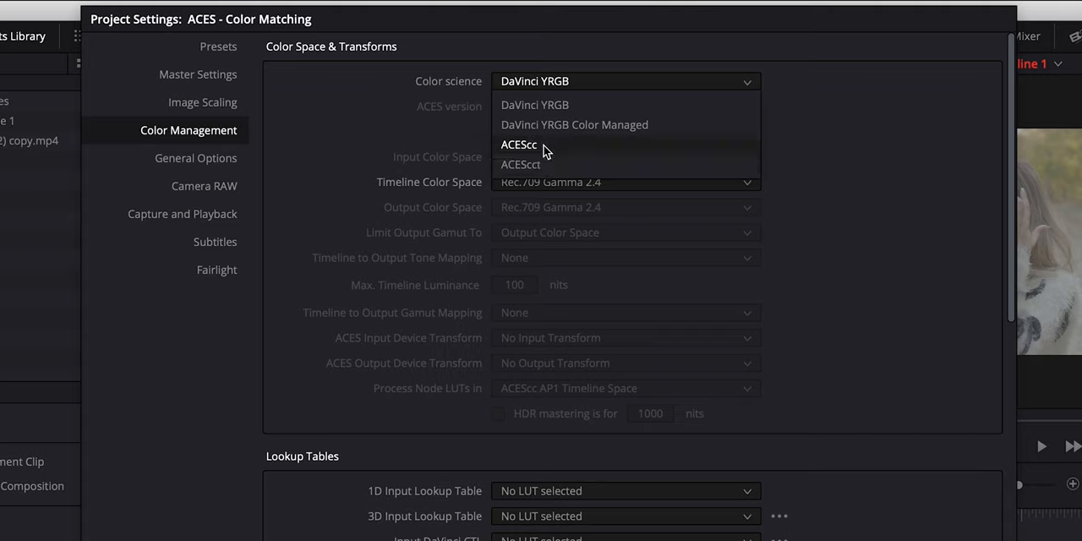
left_click(518, 144)
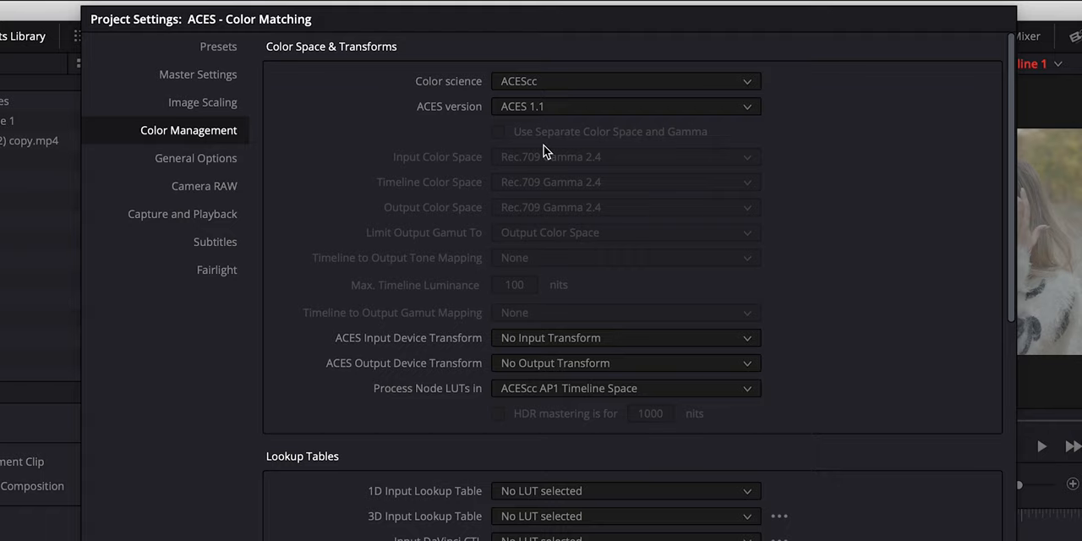
mouse_move(438, 192)
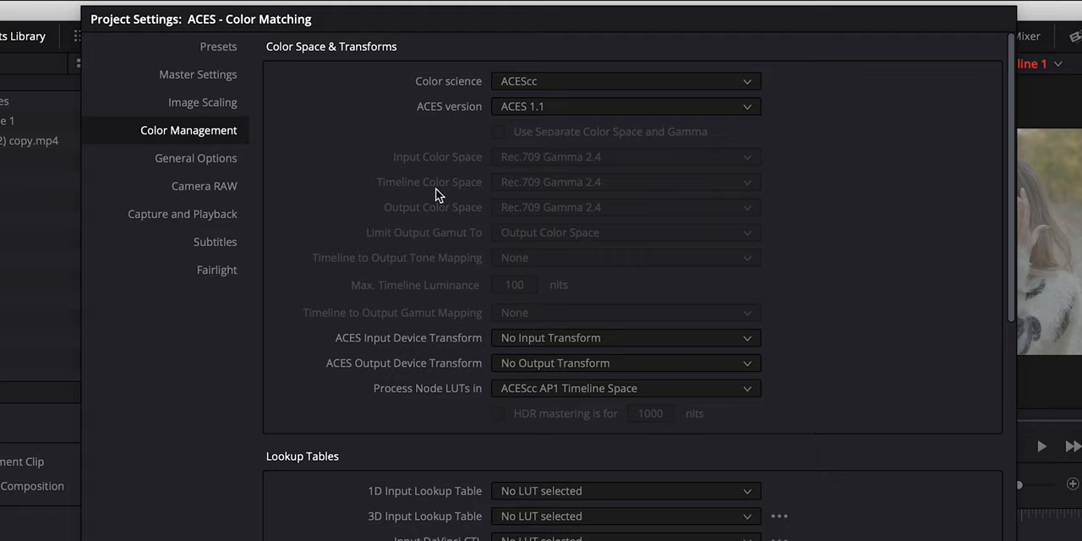
left_click(625, 362)
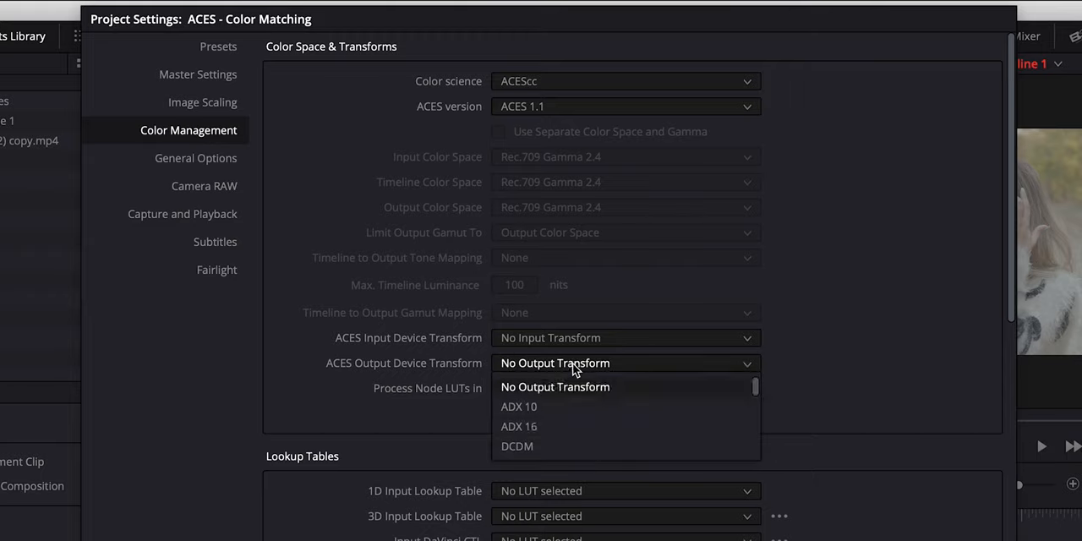
scroll("down", 3)
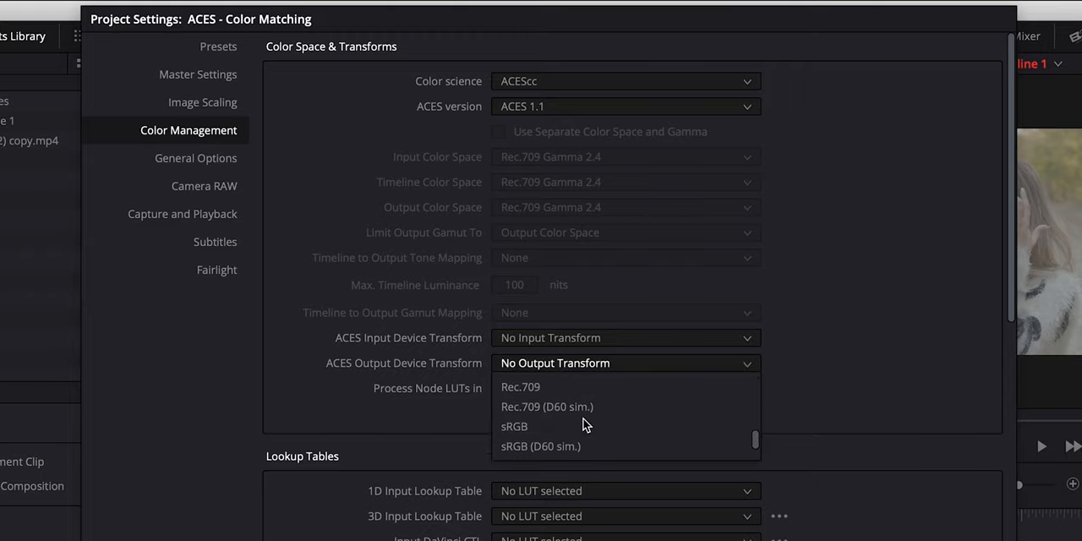
left_click(519, 387)
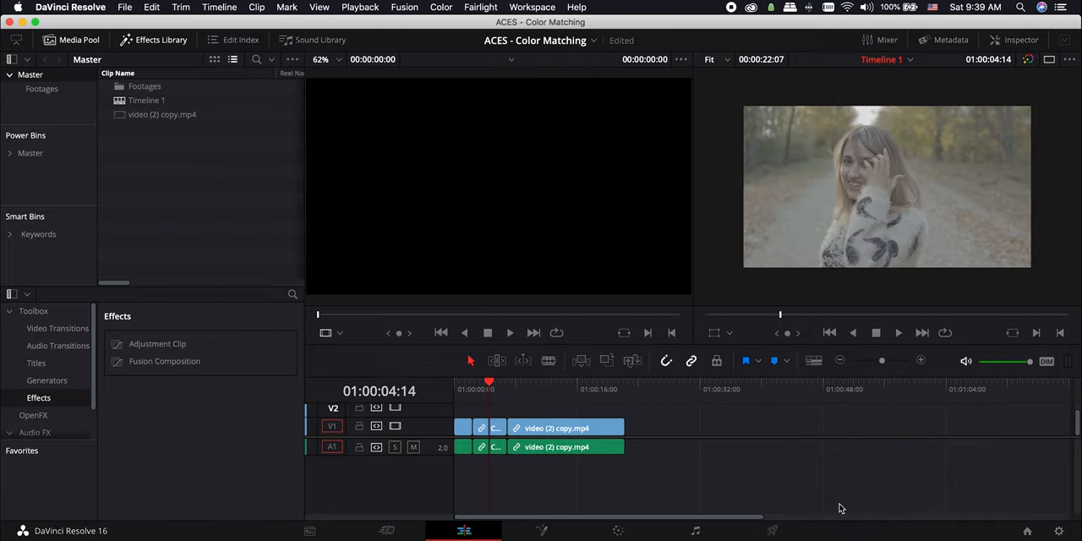
left_click_drag(488, 382, 486, 382)
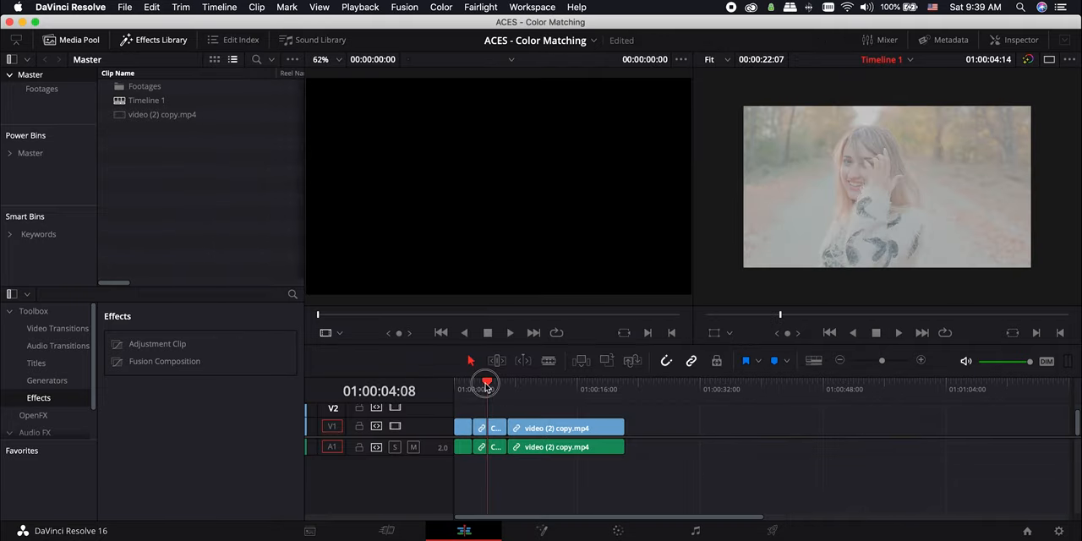
left_click_drag(486, 386, 550, 385)
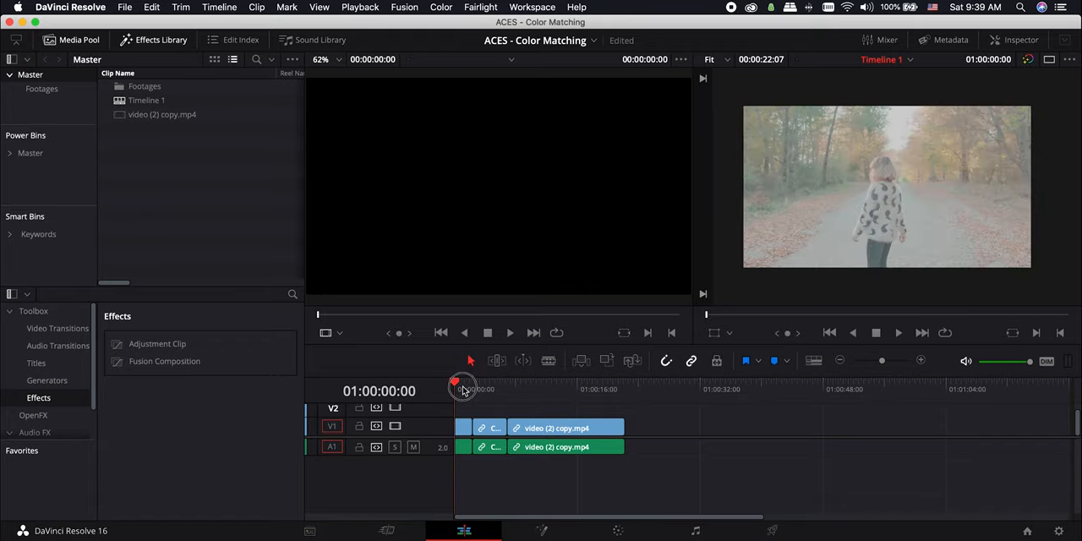
left_click_drag(463, 385, 474, 386)
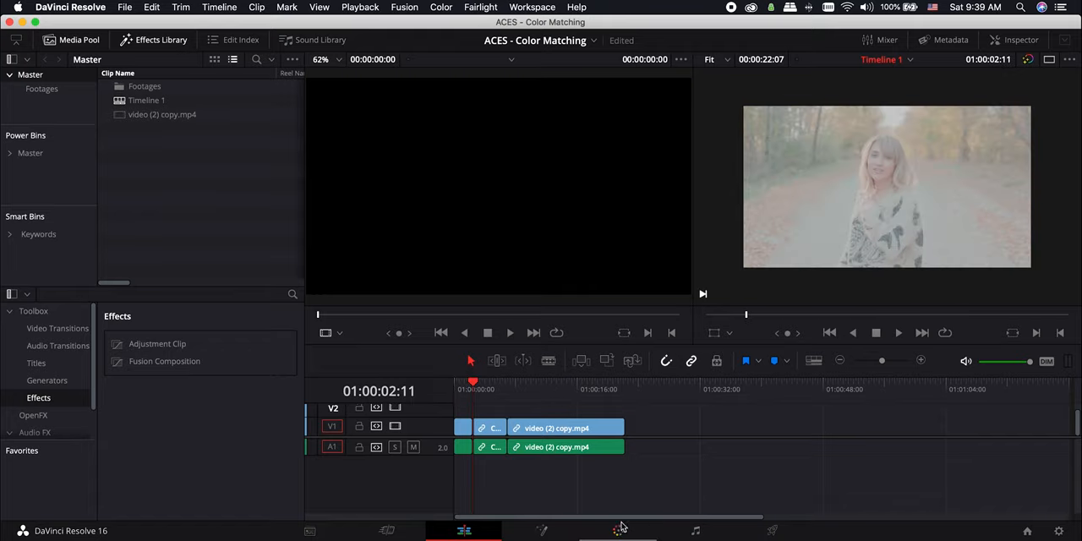
On the Color page, fit the viewer and open clip 01's ACES Input Transform list
left_click(618, 531)
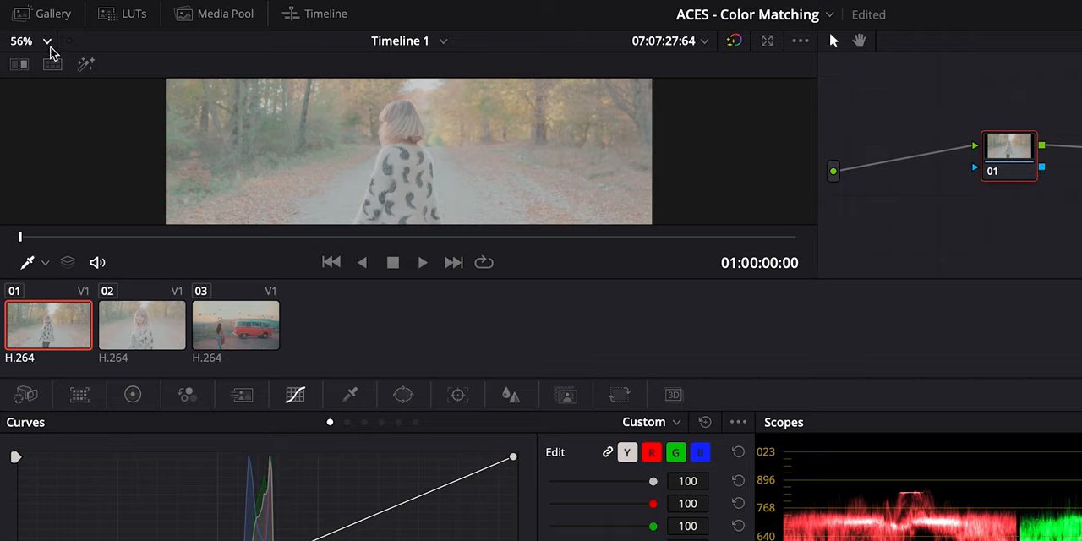
left_click(47, 41)
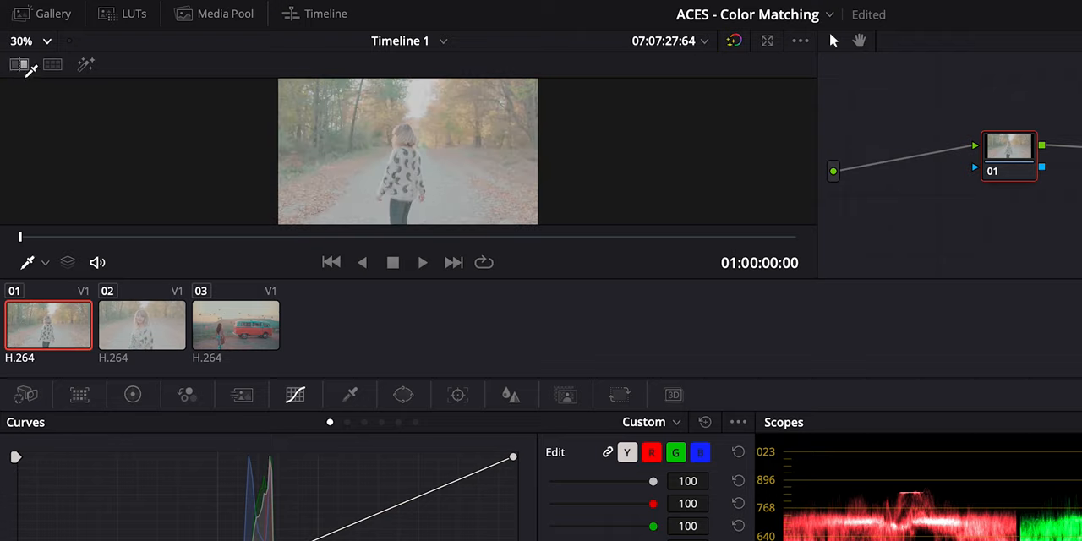
right_click(48, 326)
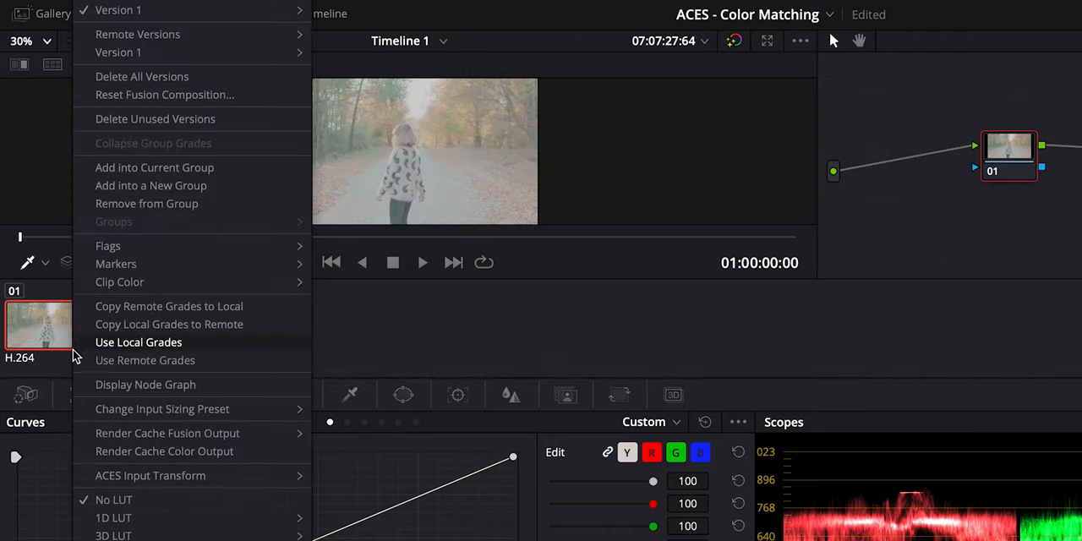
left_click(150, 475)
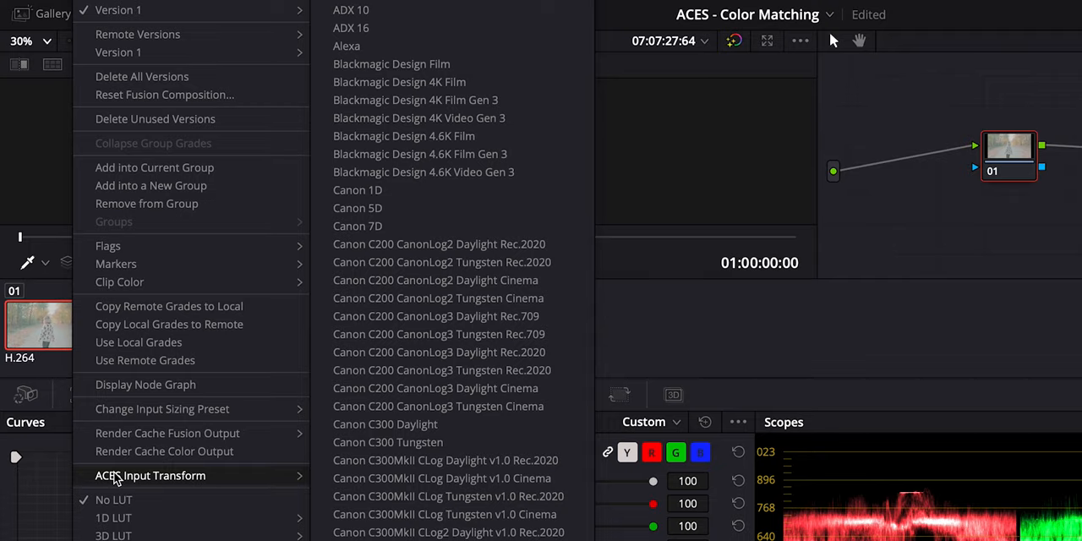
mouse_move(440, 478)
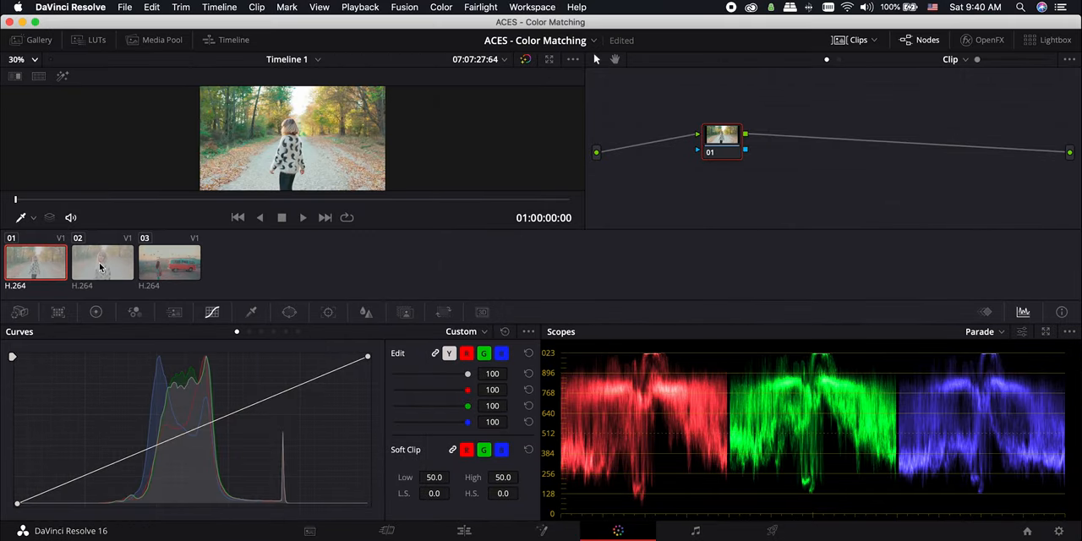
Apply the second clip's ACES input transform and open the third clip's transform list
right_click(102, 262)
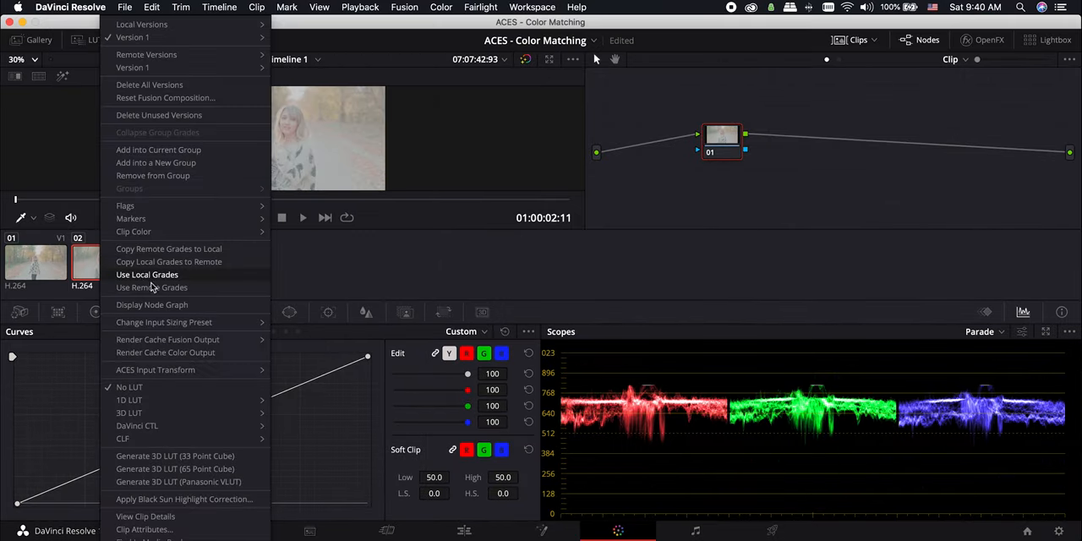
left_click(156, 369)
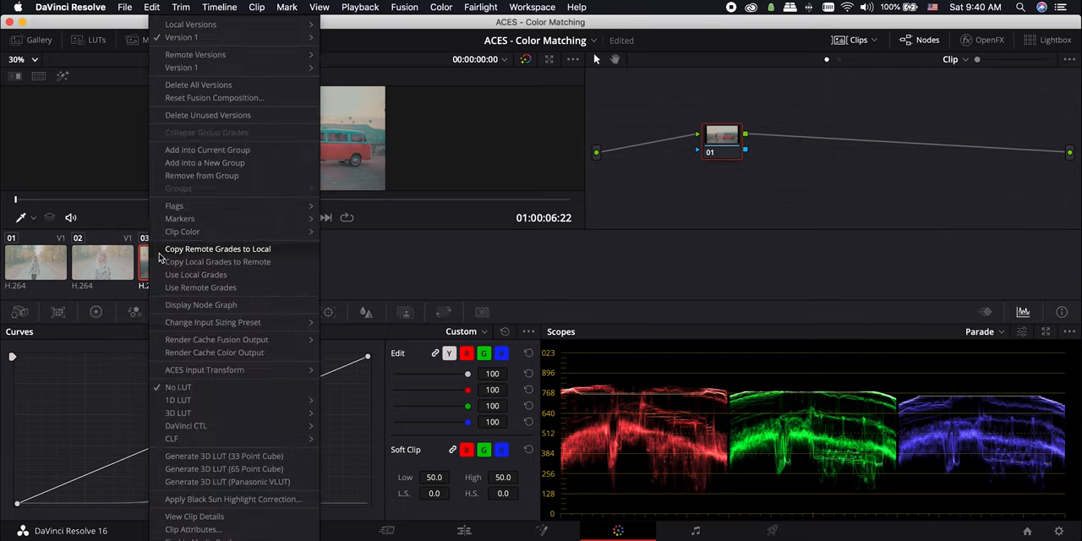
left_click(205, 369)
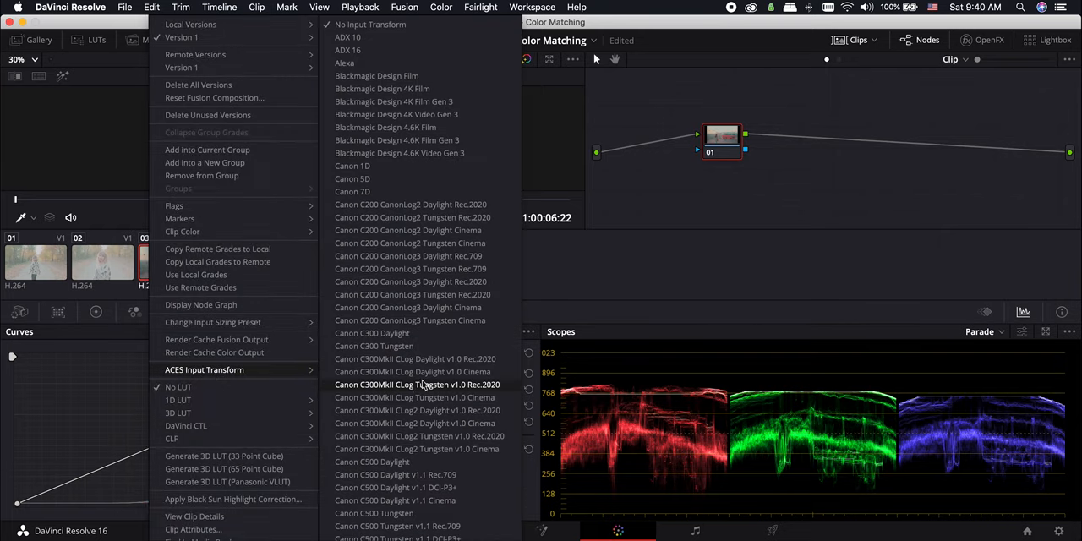
mouse_move(407, 256)
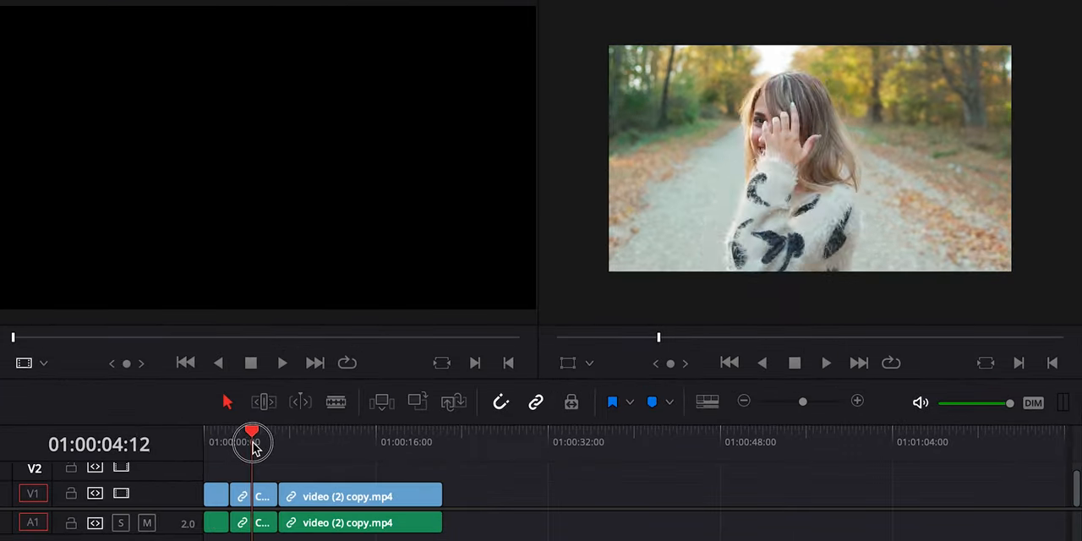
Scrub through the graded van clip, then switch to the ACESS - COLOR MATCHING 2 project
left_click_drag(254, 444, 330, 444)
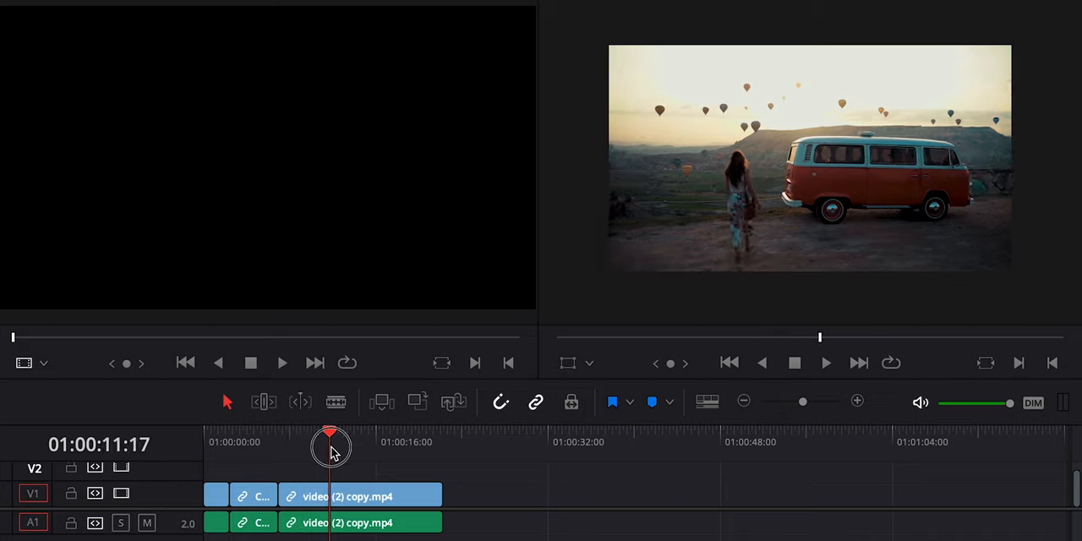
left_click_drag(330, 448, 382, 448)
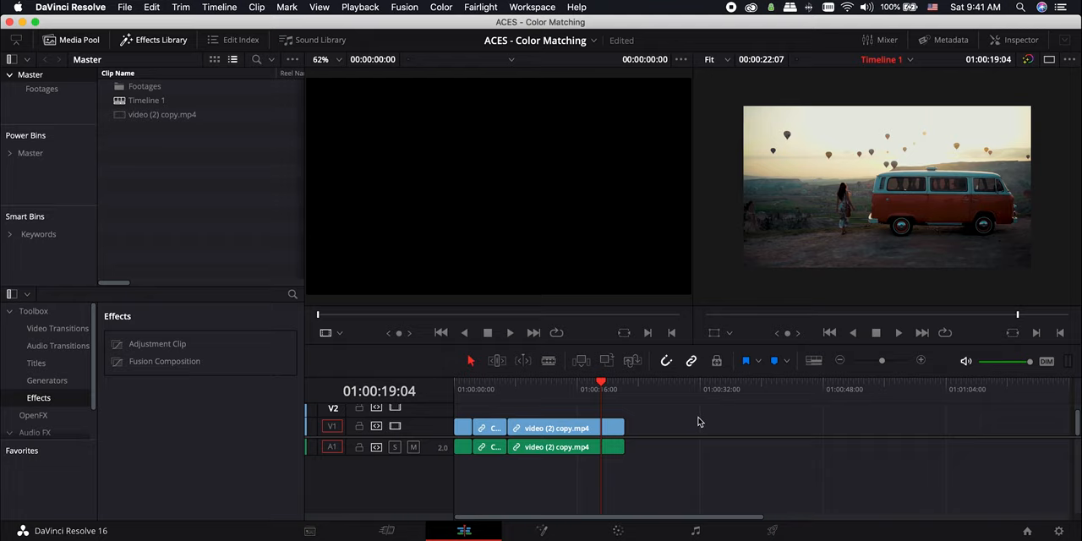
left_click(594, 41)
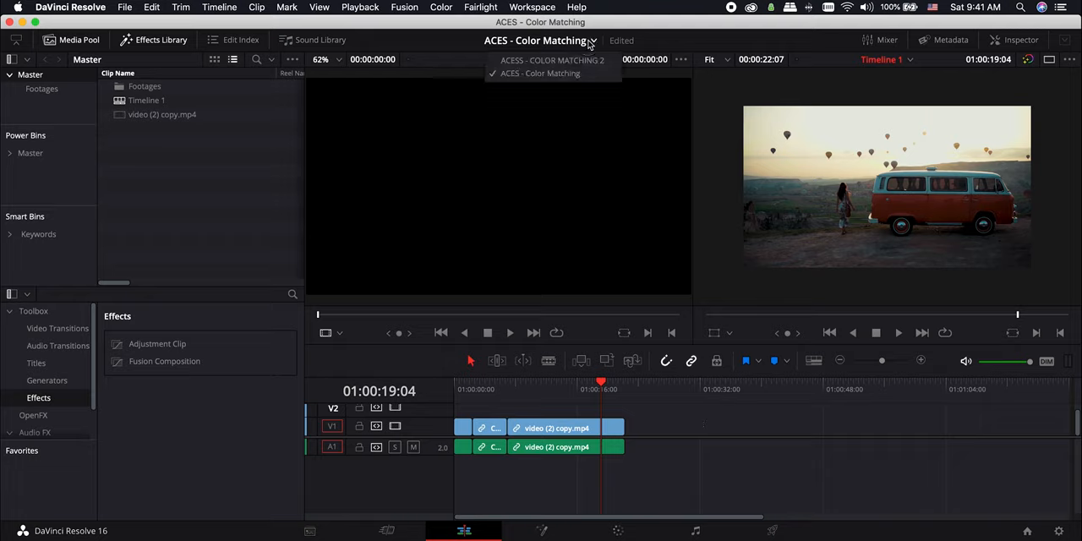
mouse_move(683, 397)
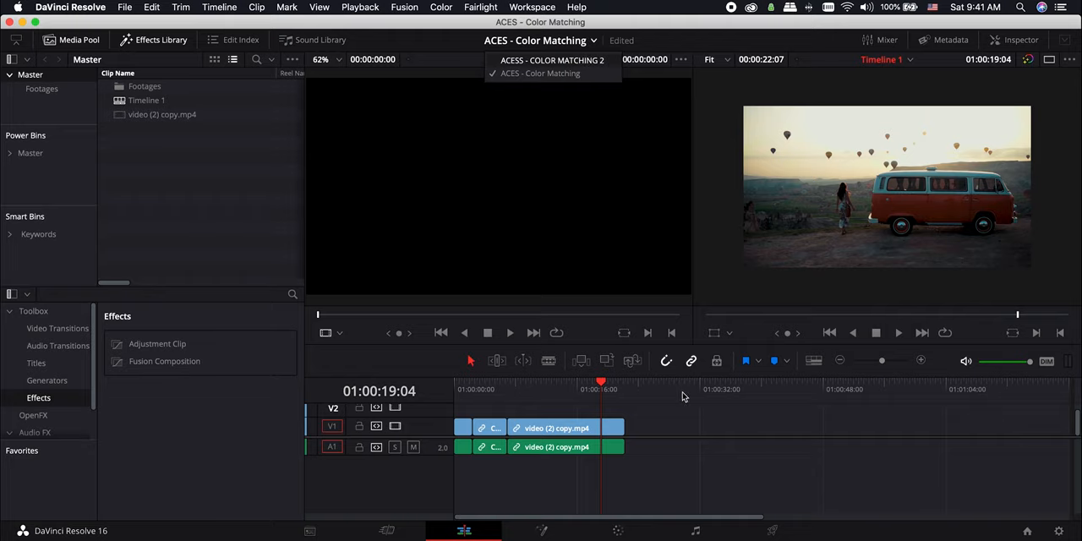
left_click(551, 60)
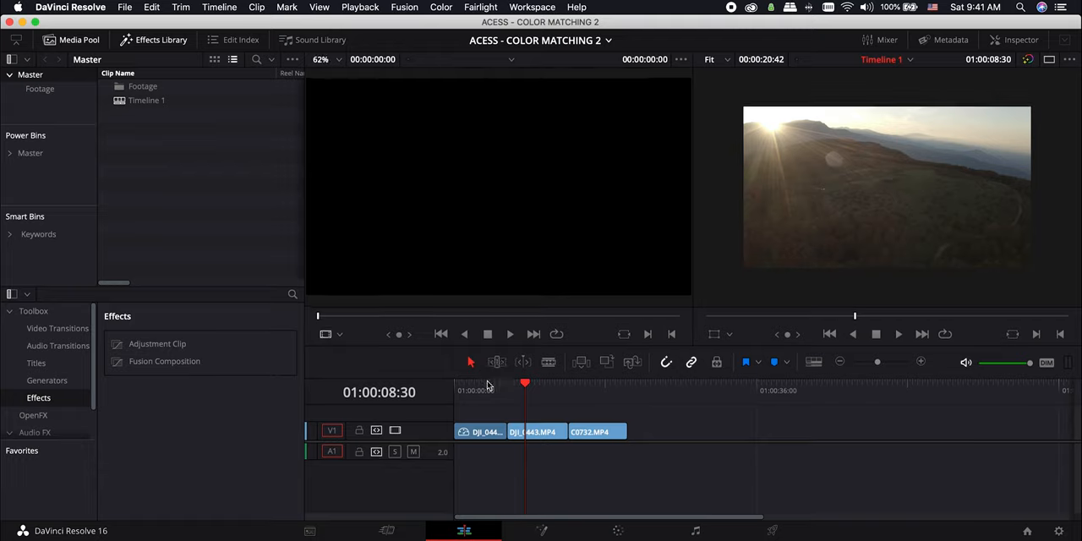
Drag along the Color page timeline to reach the first drone clip
left_click_drag(524, 384, 542, 384)
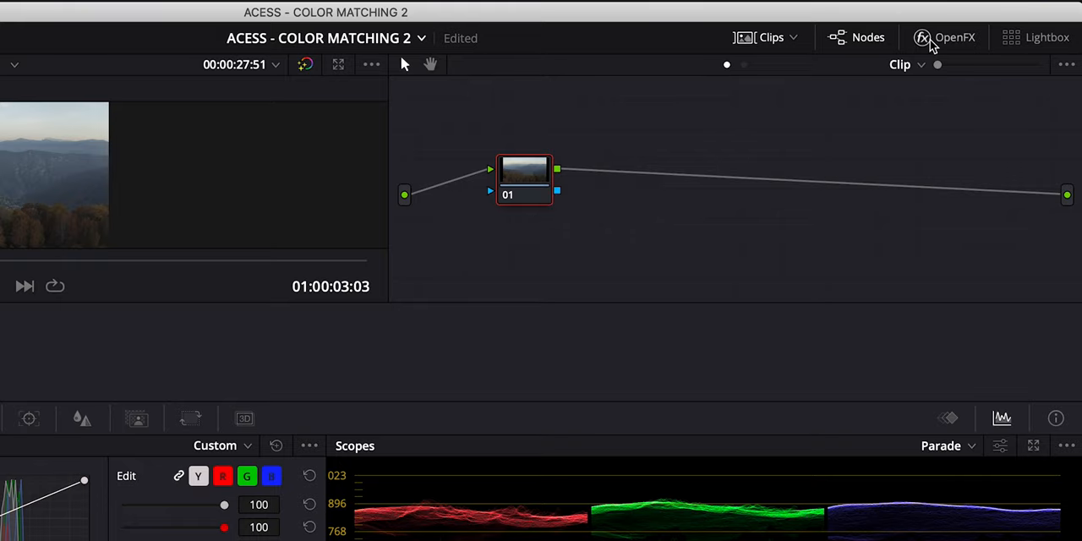
Apply Color Space Transform with input DJI D-Gamut colour space and DCI gamma
left_click(944, 38)
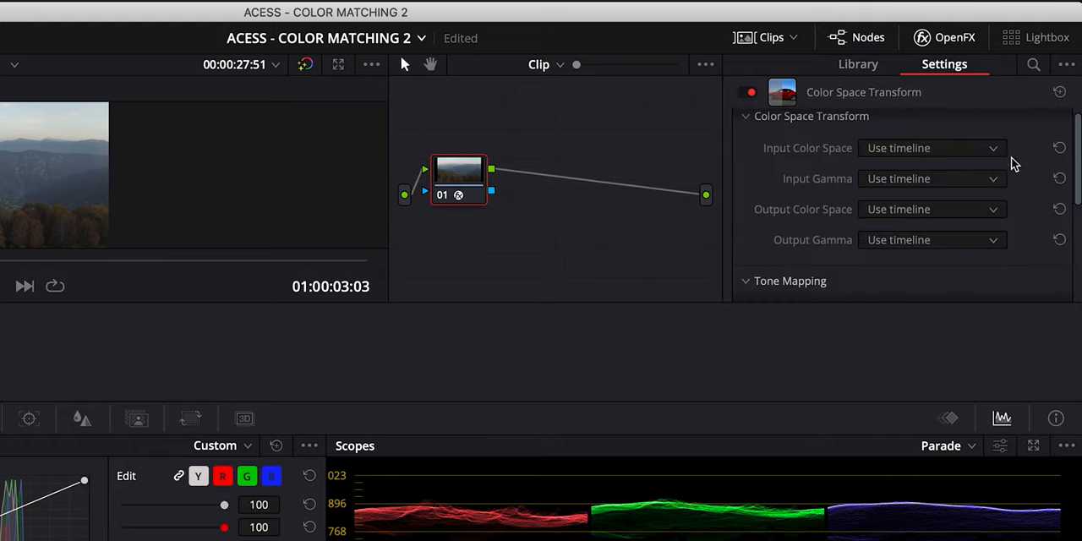
left_click(930, 148)
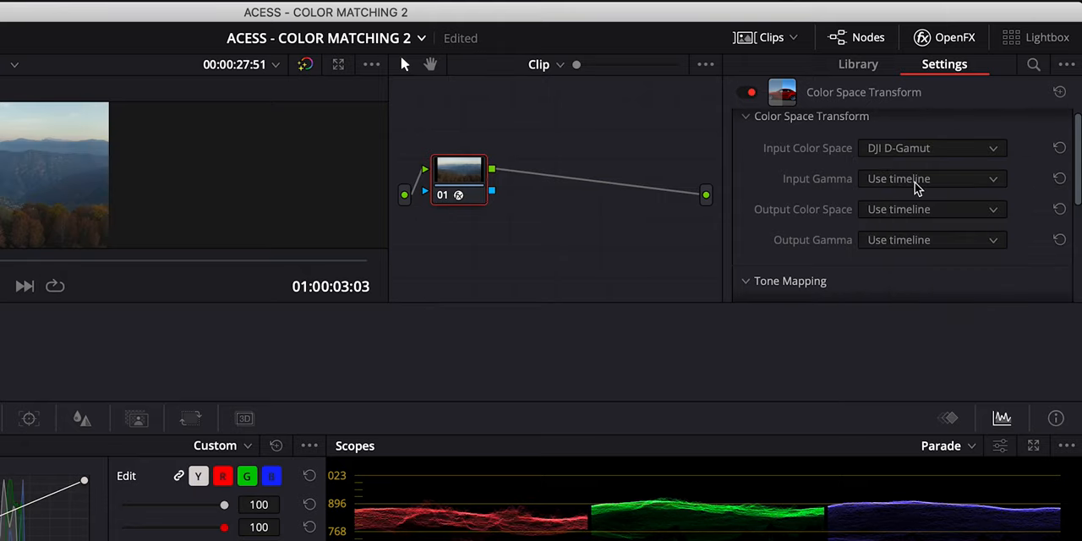
left_click(929, 178)
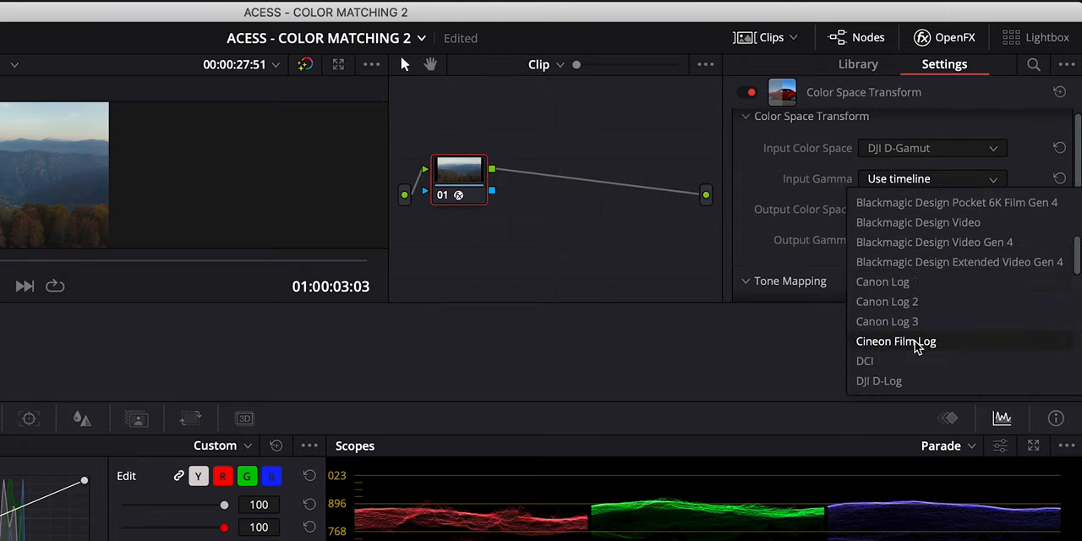
left_click(864, 361)
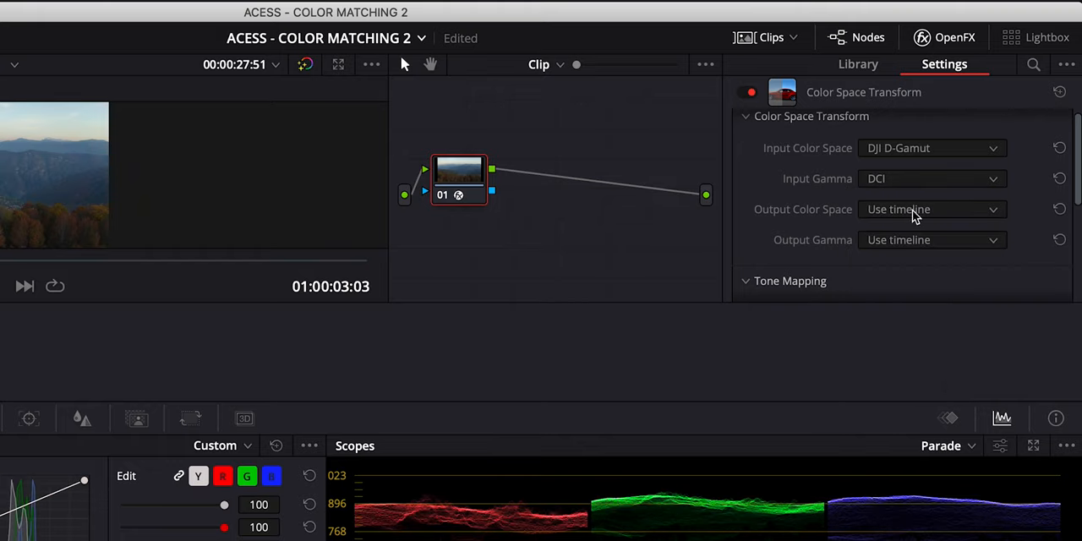
Set the transform's output to ARRI Alexa colour space with ACEScc gamma
left_click(930, 209)
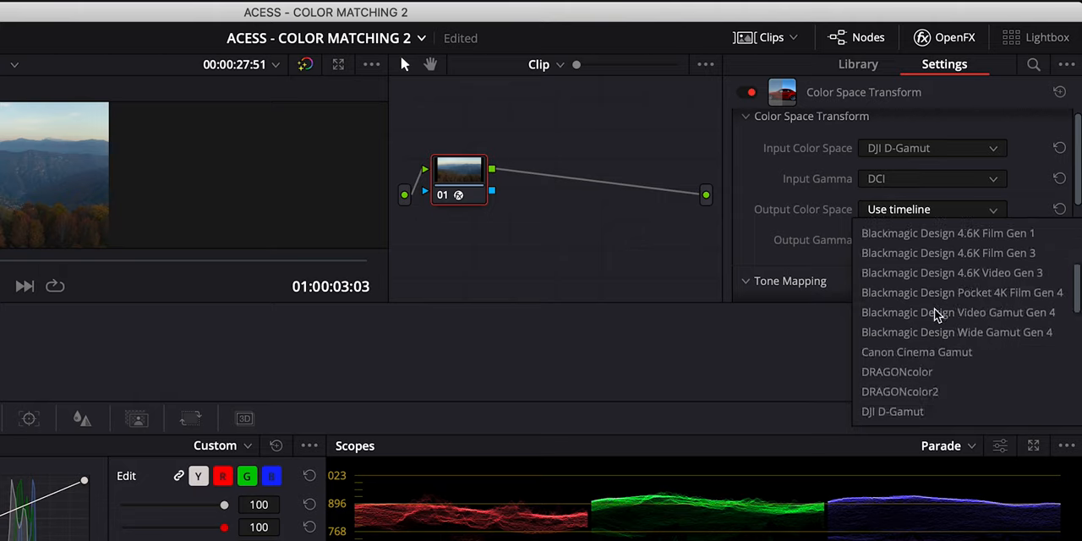
scroll("down", 3)
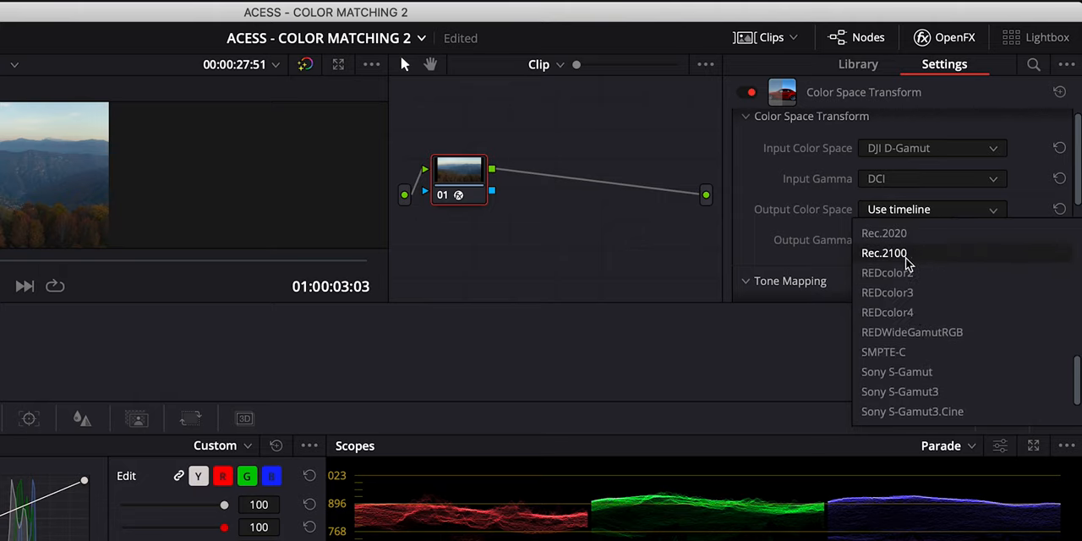
left_click(886, 220)
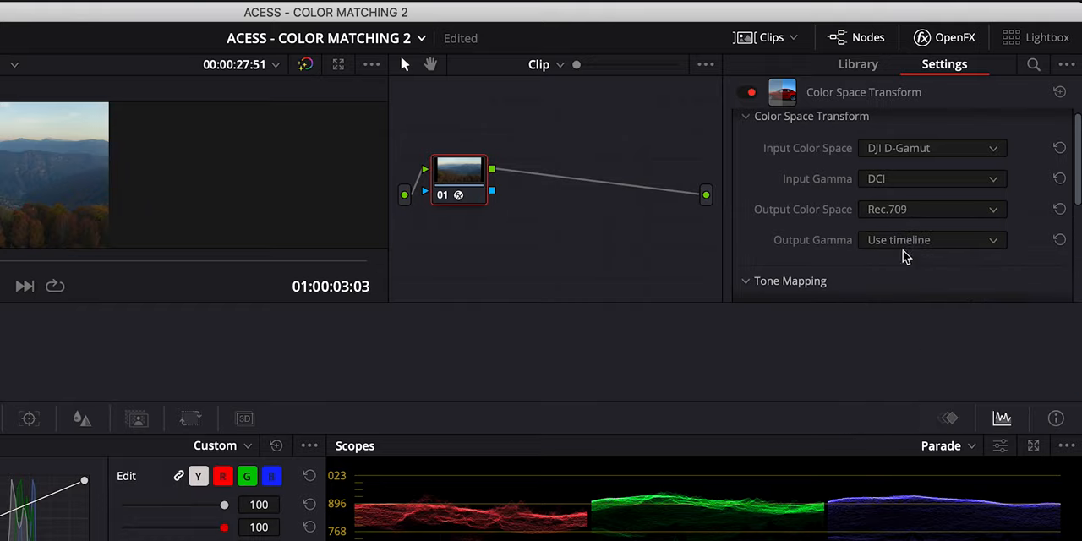
left_click(932, 239)
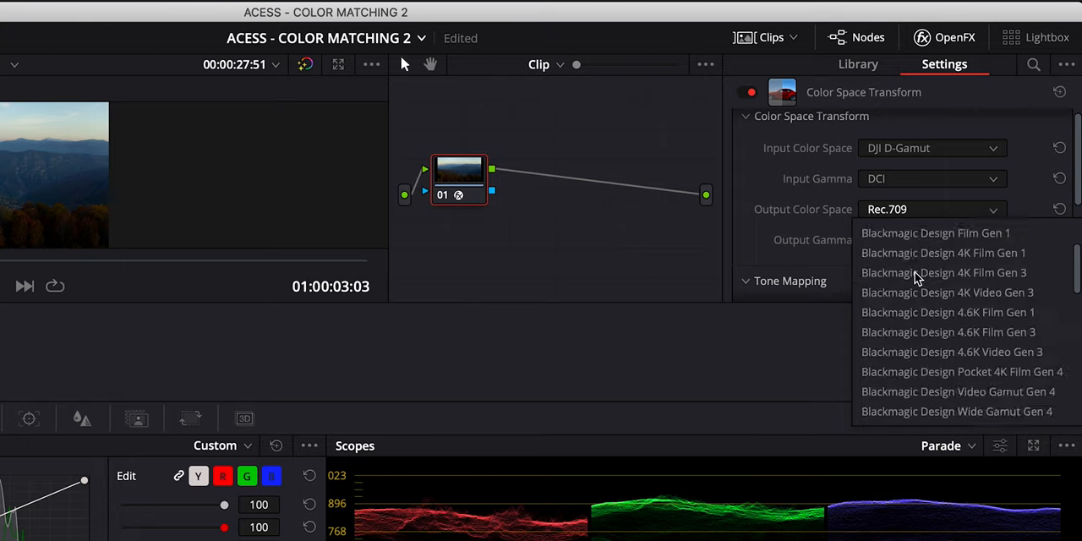
left_click(894, 209)
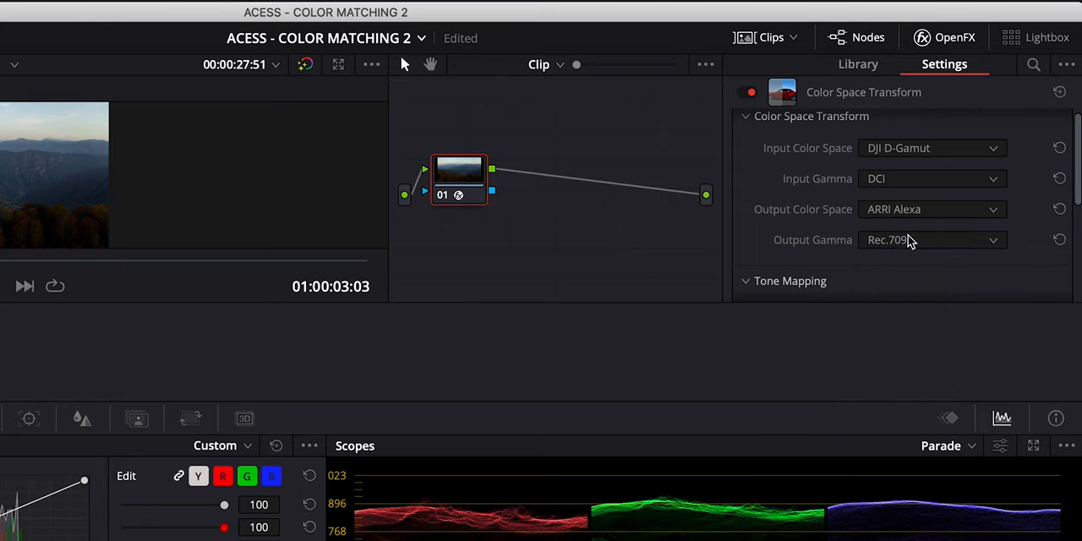
left_click(929, 239)
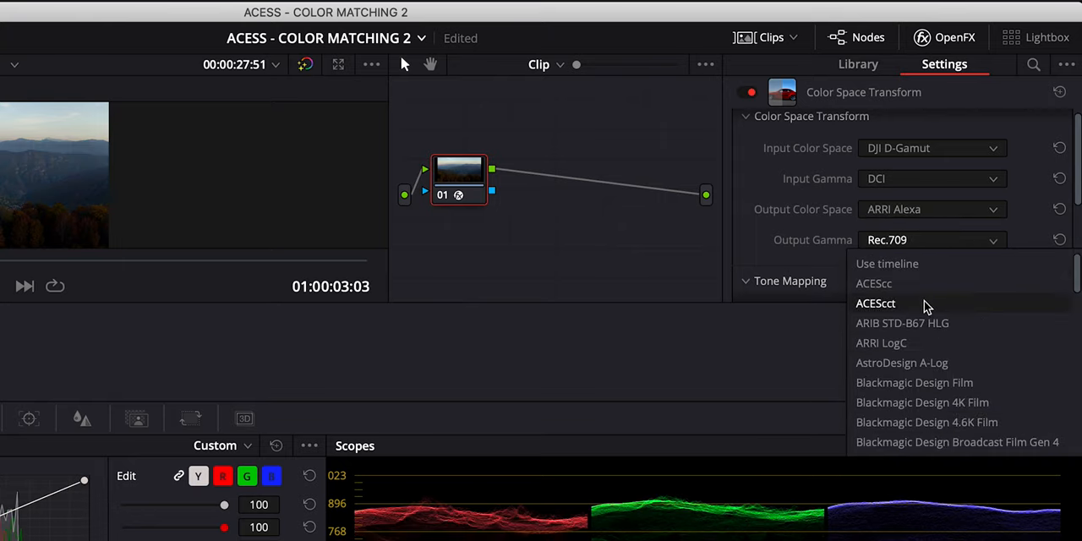
left_click(876, 303)
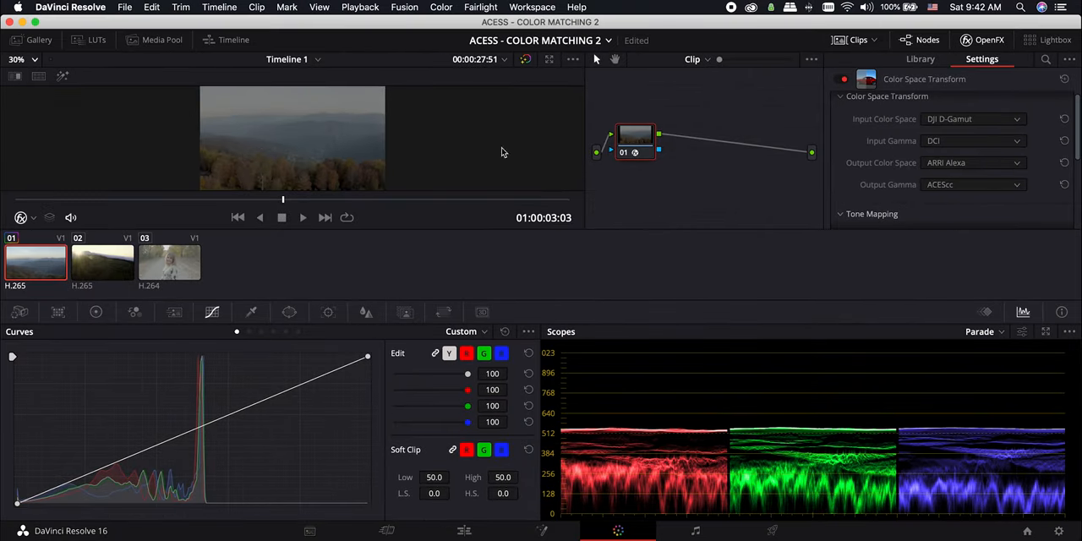
Add a serial node after node 01 and move it to the right
right_click(634, 138)
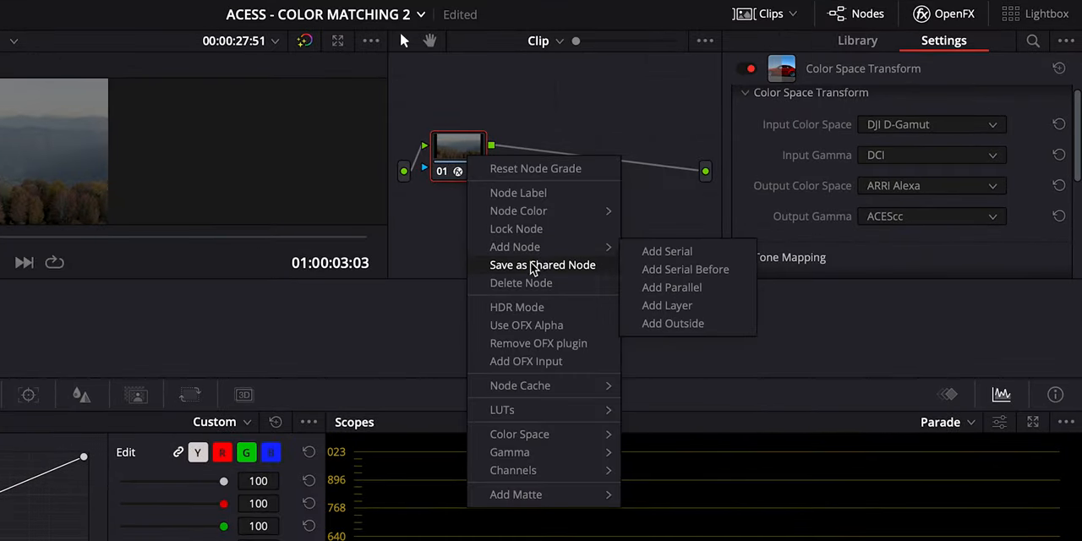
mouse_move(667, 252)
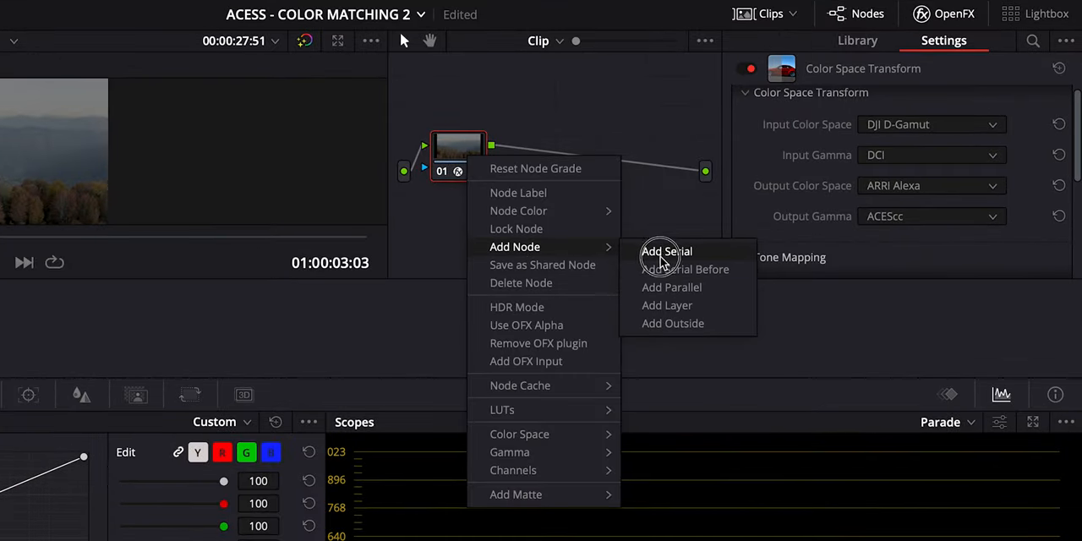
left_click(666, 251)
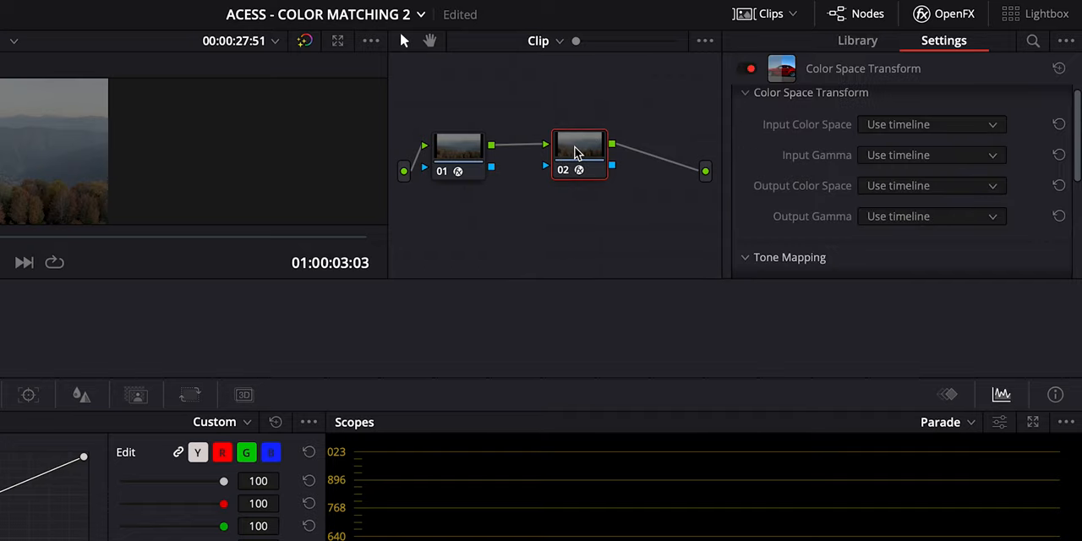
left_click_drag(579, 152, 621, 152)
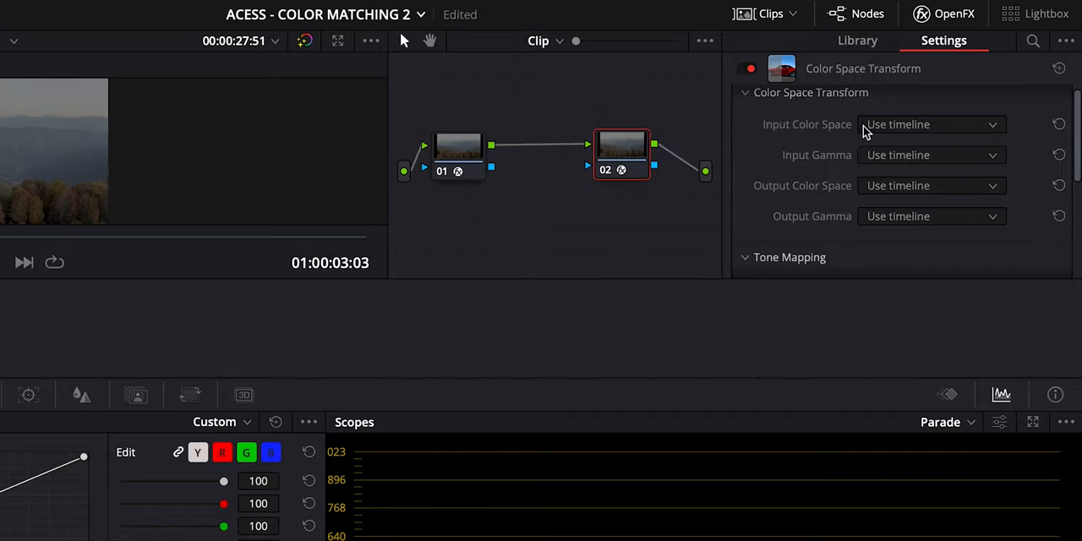
Set the second node's transform from ARRI Alexa/ACEScc input to Rec.709 output
left_click(930, 124)
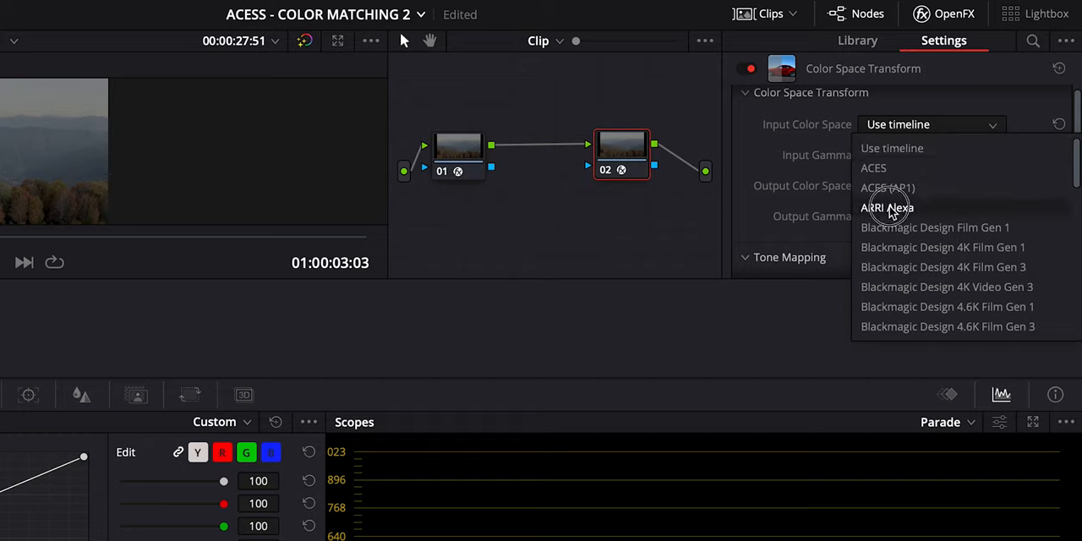
left_click(886, 208)
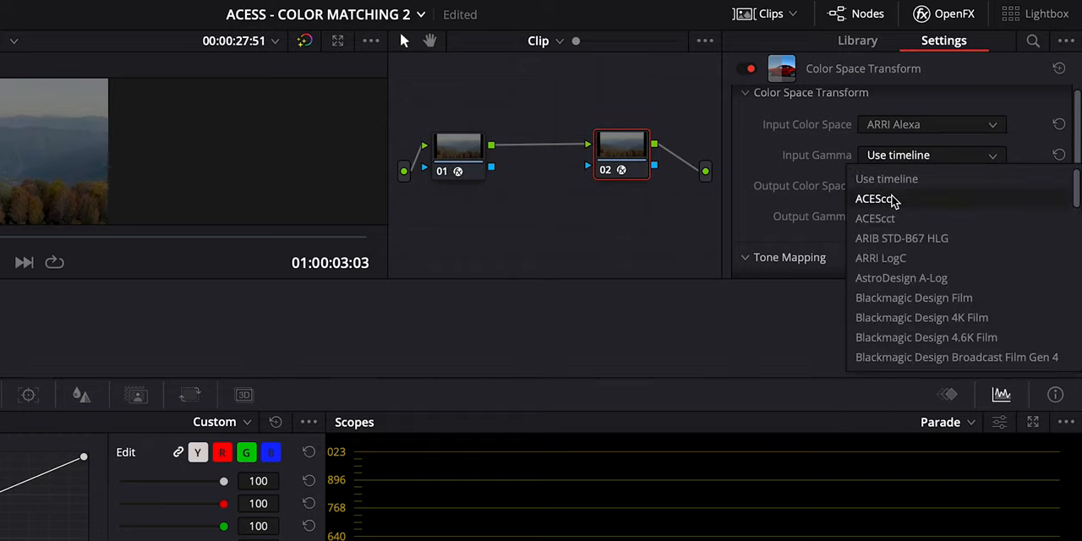
left_click(878, 199)
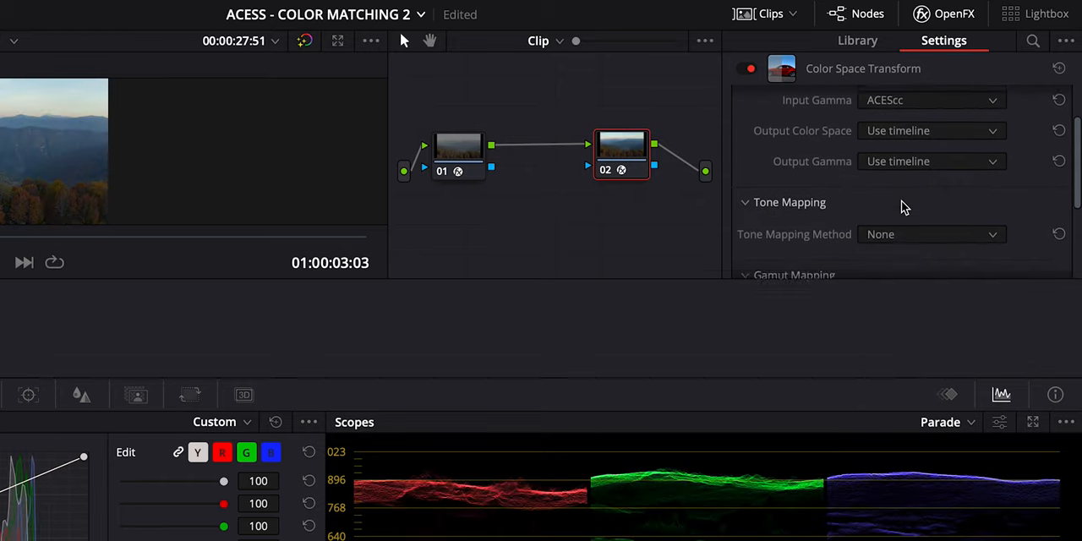
left_click(930, 131)
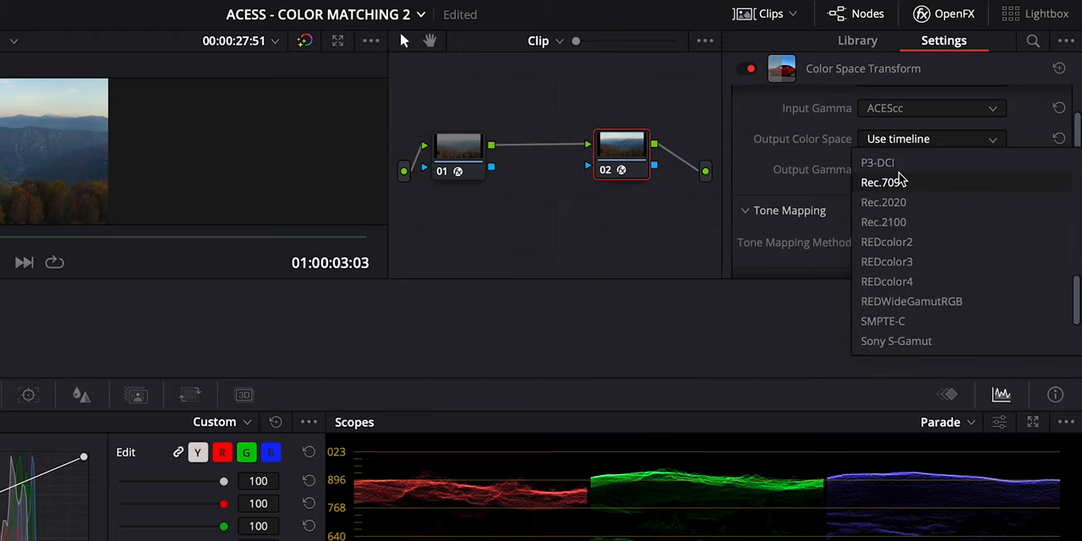
left_click(883, 182)
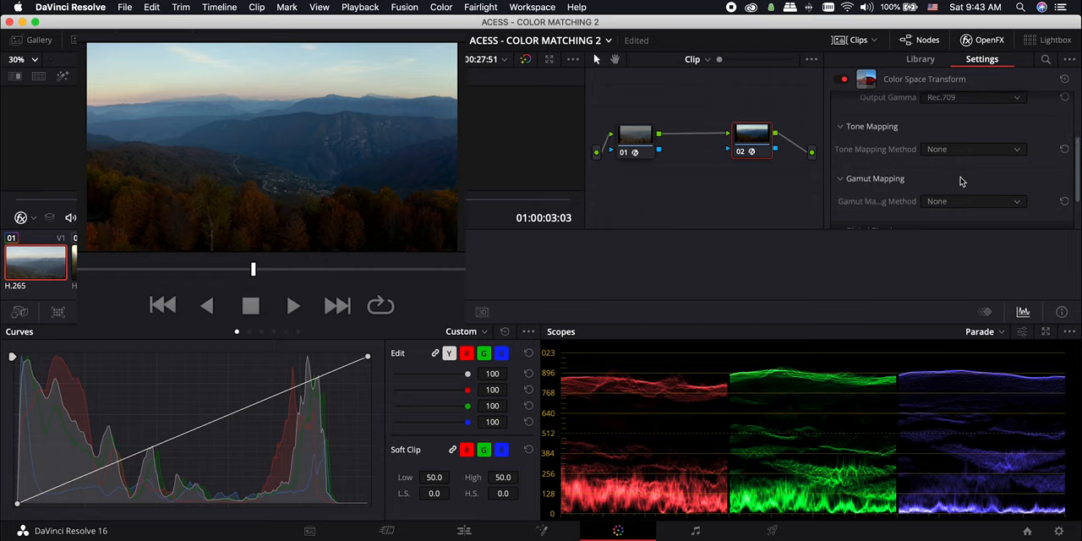
Set the Color Space Transform's Tone Mapping Method to Luminance Mapping
left_click(972, 148)
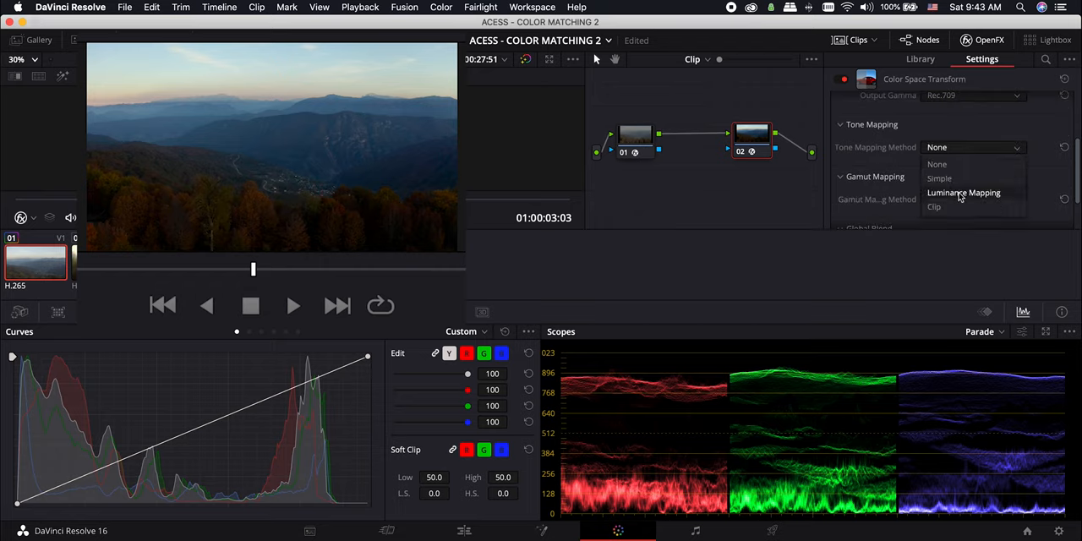
left_click(963, 192)
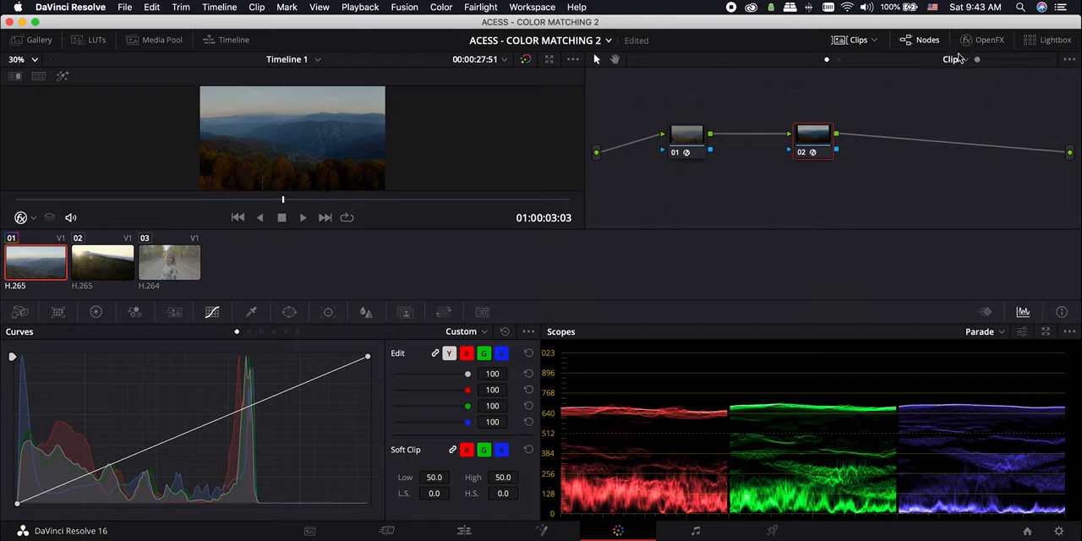
On the middle node, lower the curve's top point and add midtone points for contrast
left_click(686, 136)
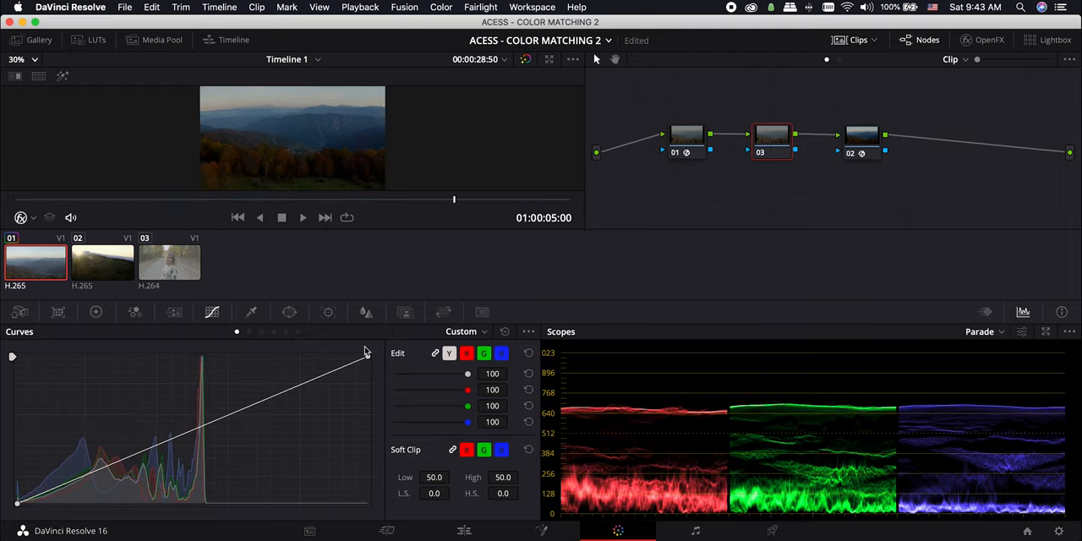
left_click_drag(366, 352, 341, 355)
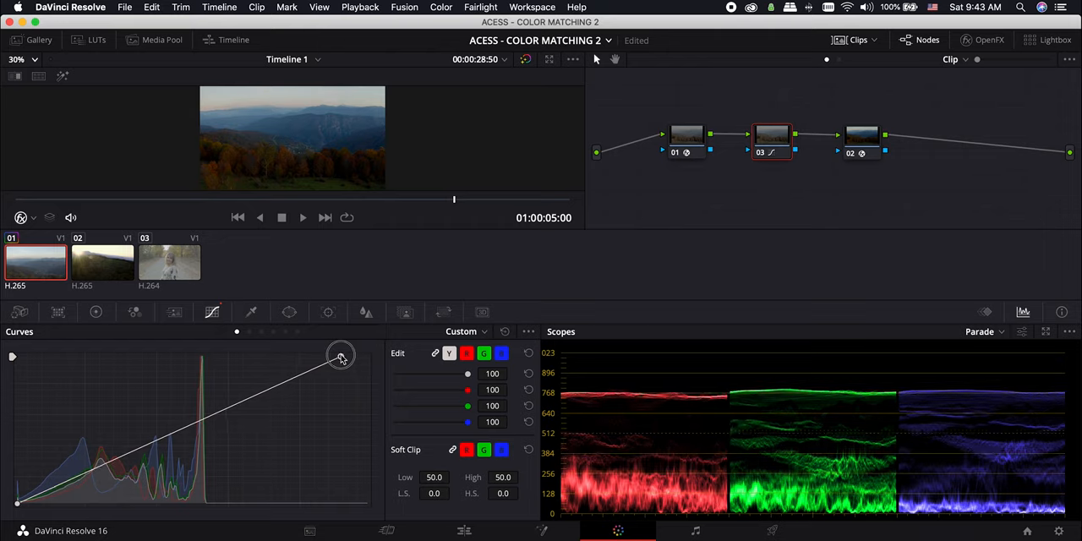
left_click_drag(341, 355, 355, 355)
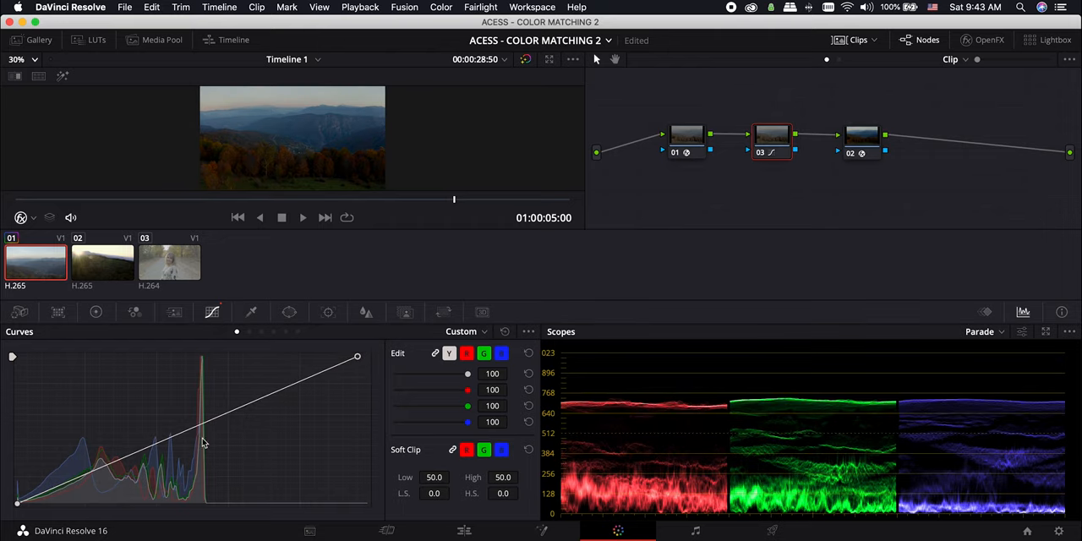
left_click_drag(203, 444, 158, 433)
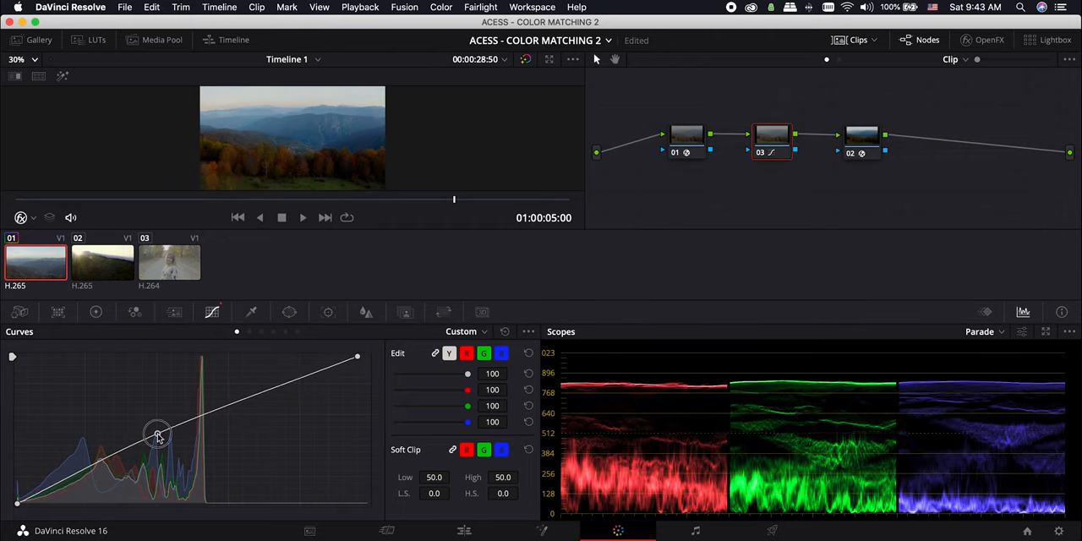
left_click_drag(158, 433, 283, 395)
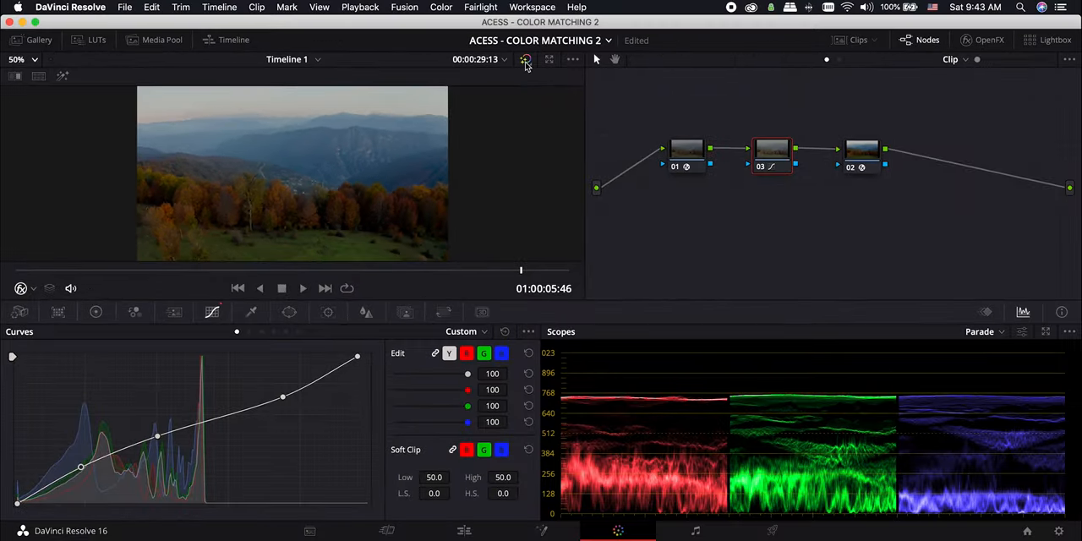
Copy the first clip's three-node grade onto sunlit clip 02 with Apply Grade from One Clip Prior
left_click(858, 39)
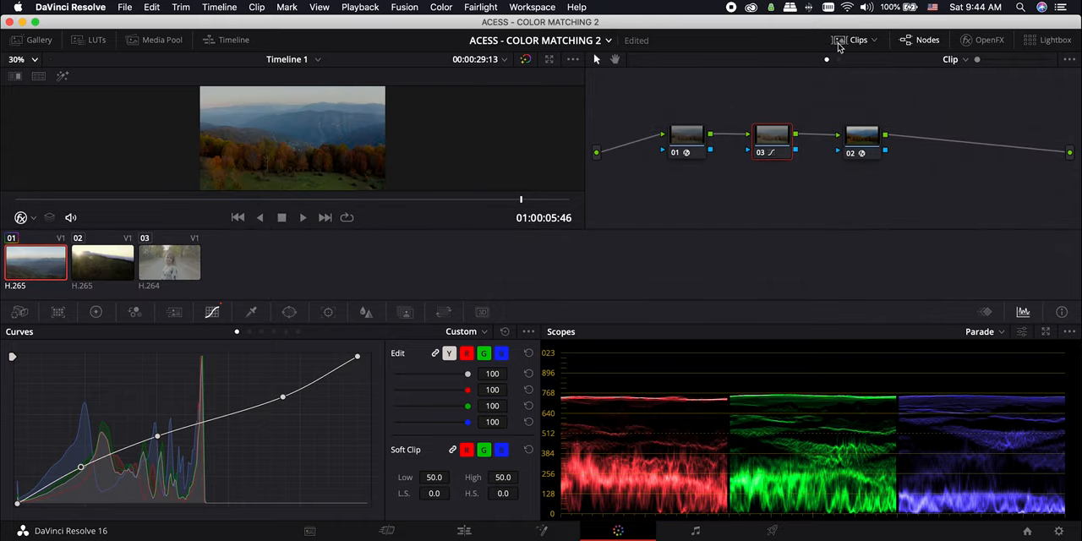
left_click(102, 262)
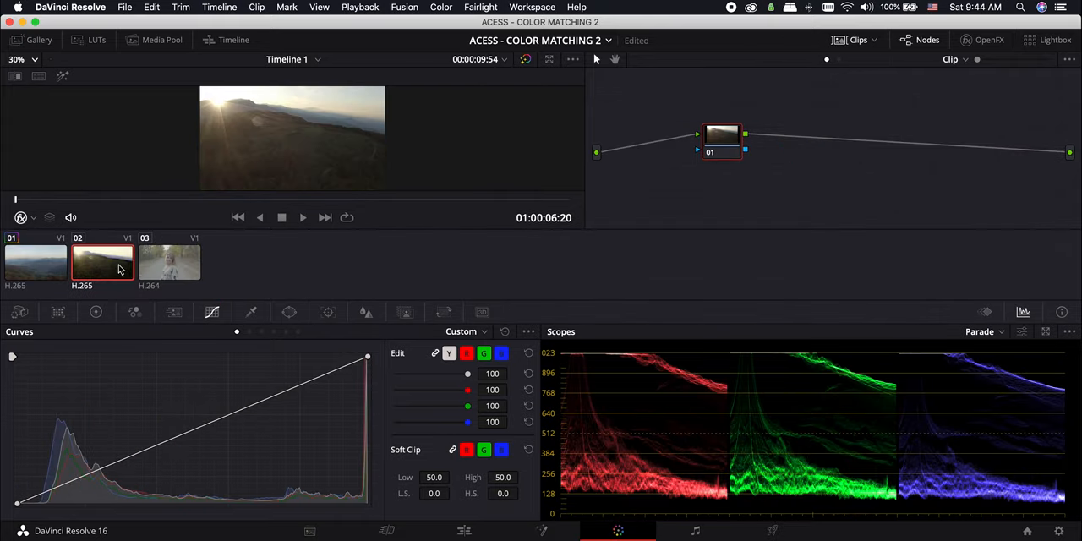
left_click(185, 10)
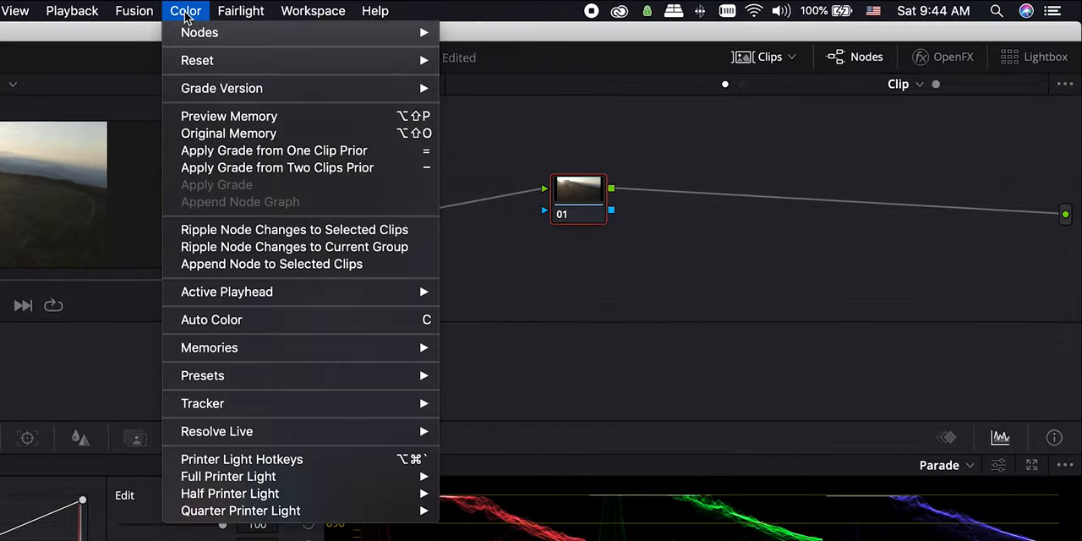
mouse_move(222, 88)
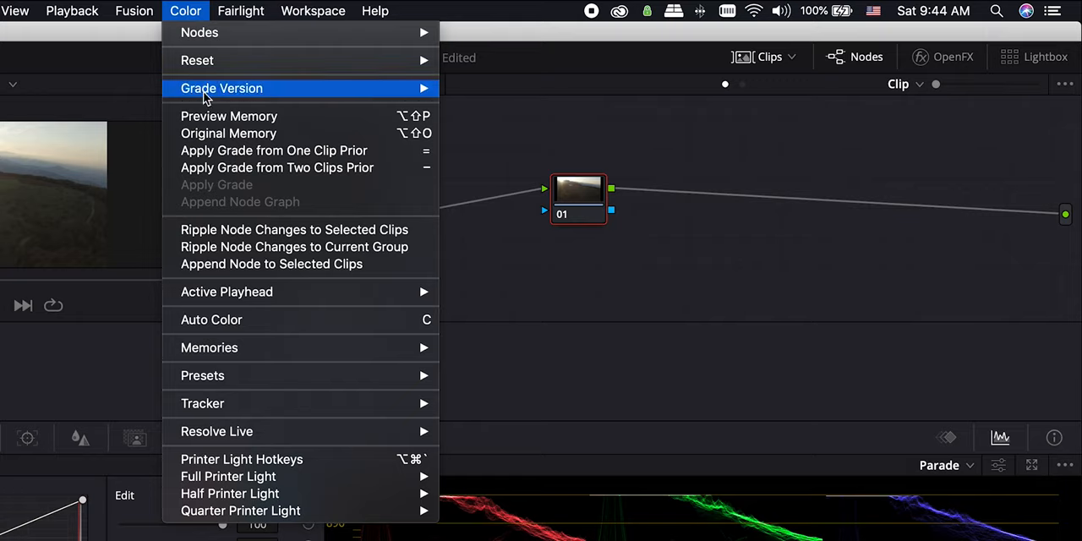
mouse_move(224, 151)
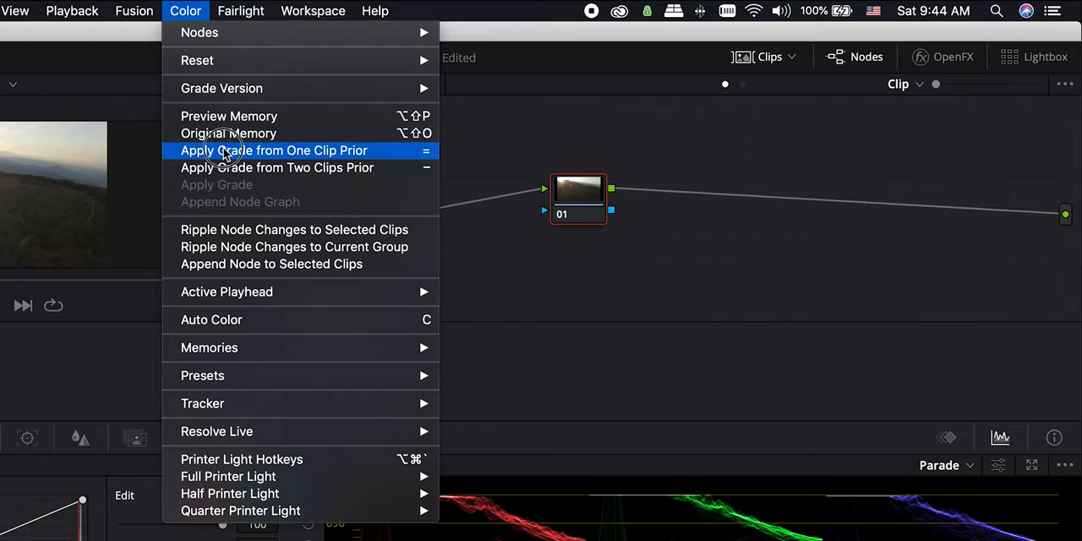
left_click(273, 150)
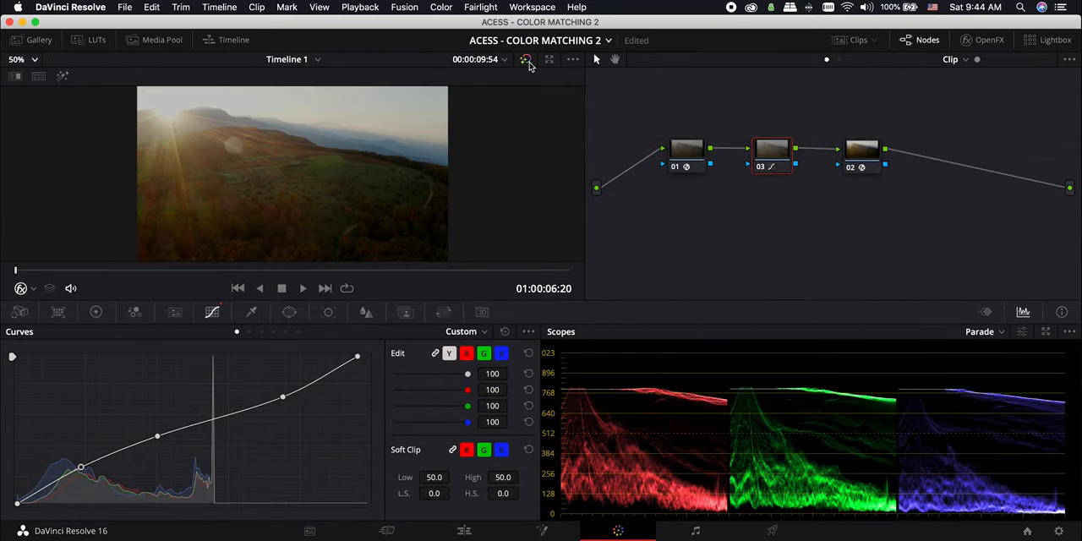
left_click(96, 312)
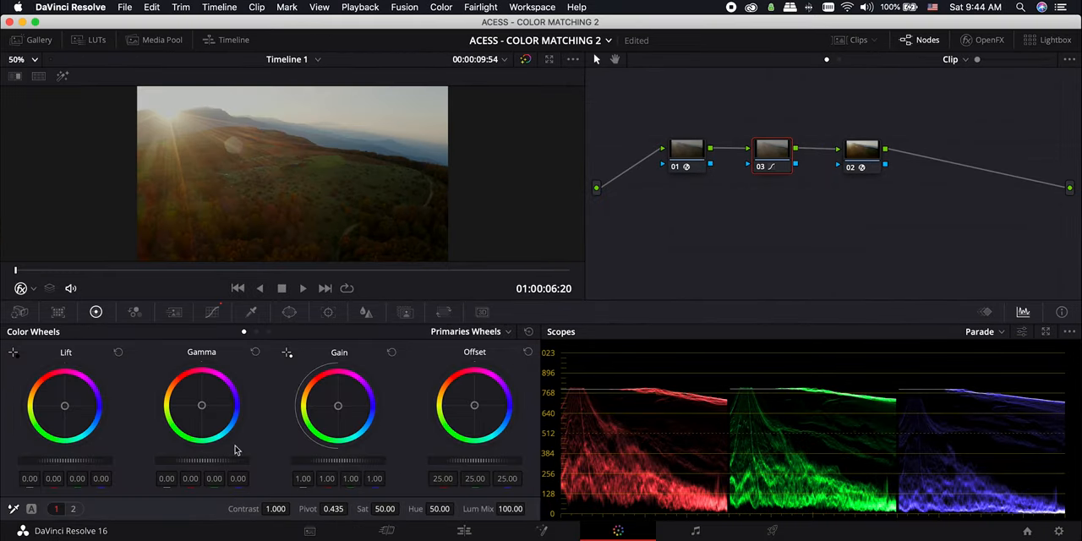
Nudge the Gamma and Gain master wheels up to brighten the sunlit landscape slightly
left_click_drag(337, 465, 355, 465)
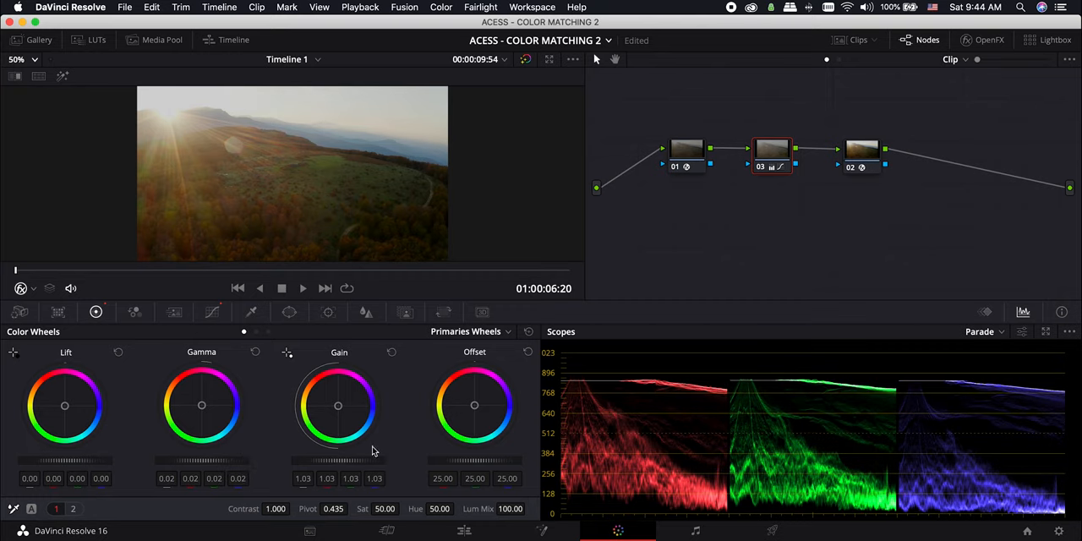
mouse_move(319, 409)
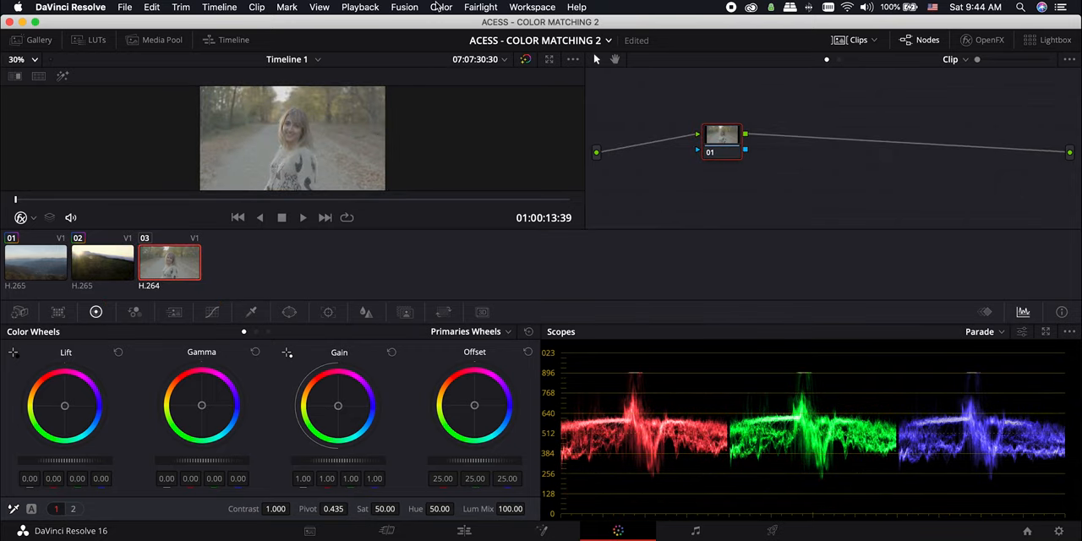
Apply the previous clip's grade to clip 03, adding its two colour space transform nodes
left_click(441, 7)
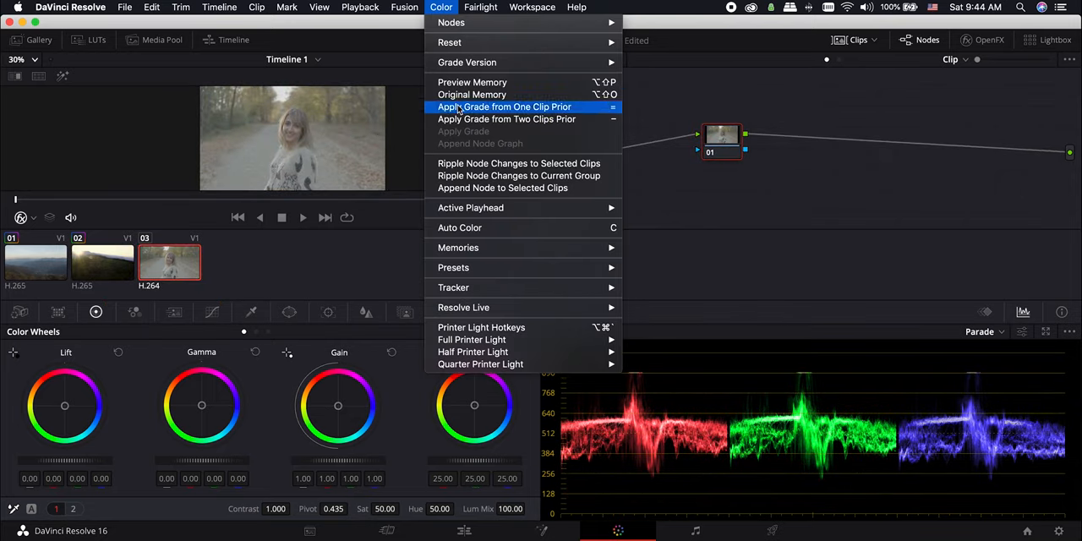
left_click(503, 106)
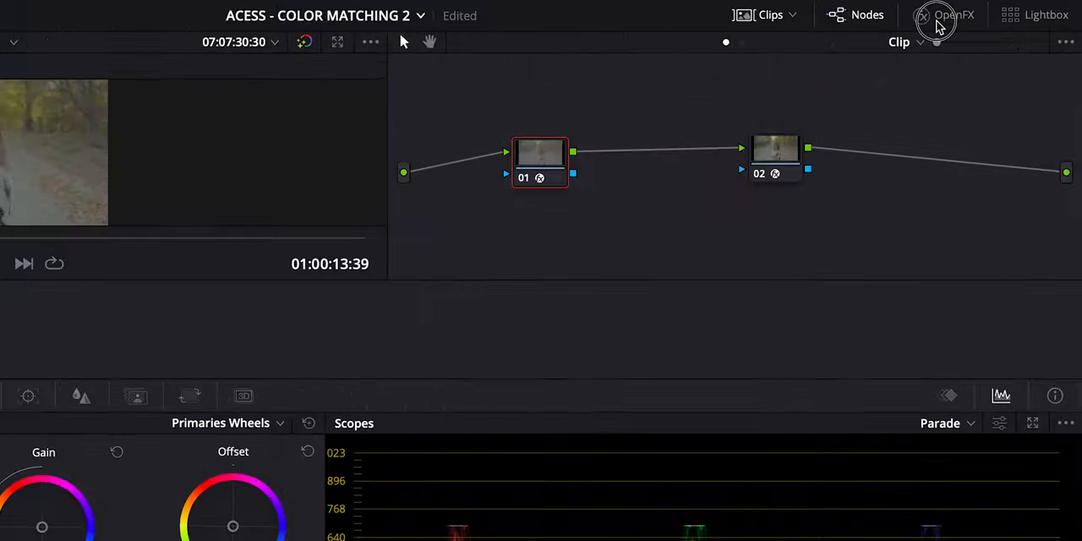
Inspect both Color Space Transform nodes' input colour space settings in OpenFX Settings
left_click(944, 14)
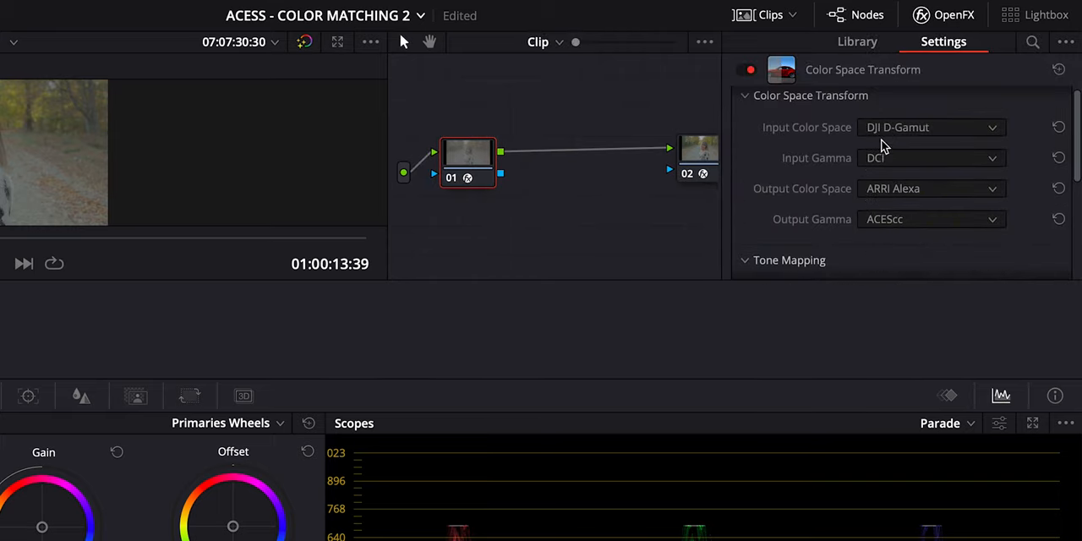
left_click(930, 127)
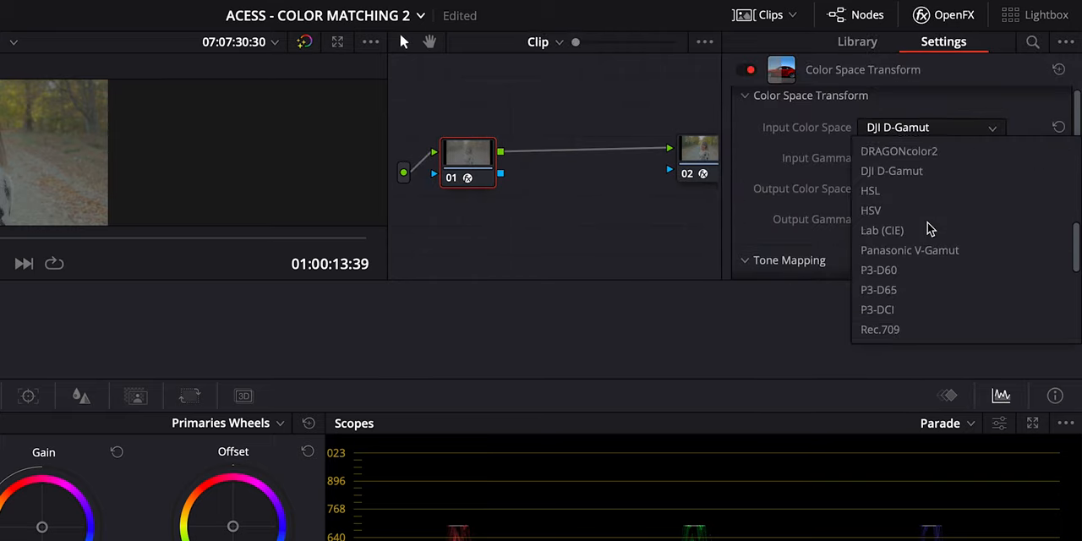
scroll("down", 3)
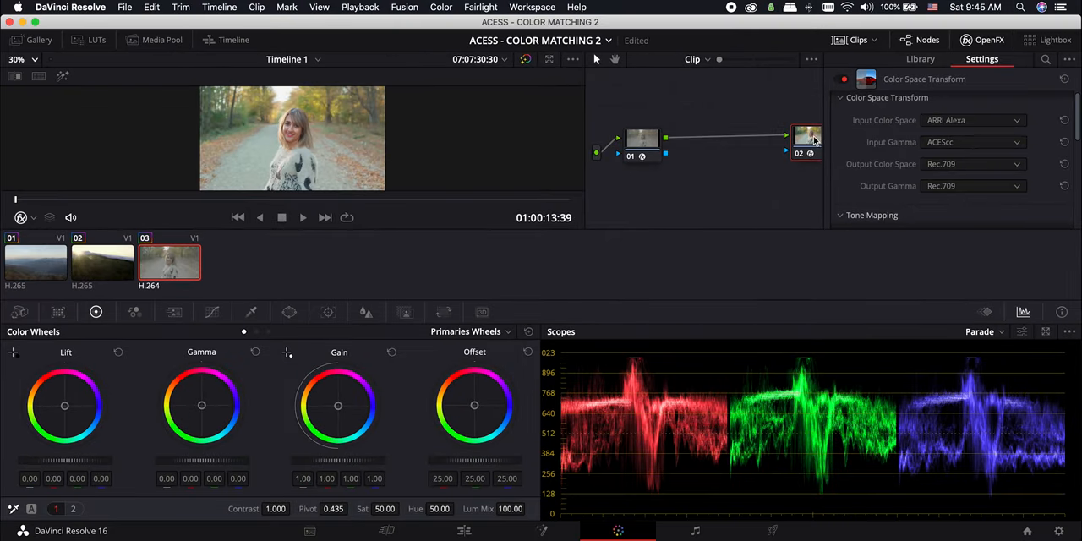
left_click(972, 120)
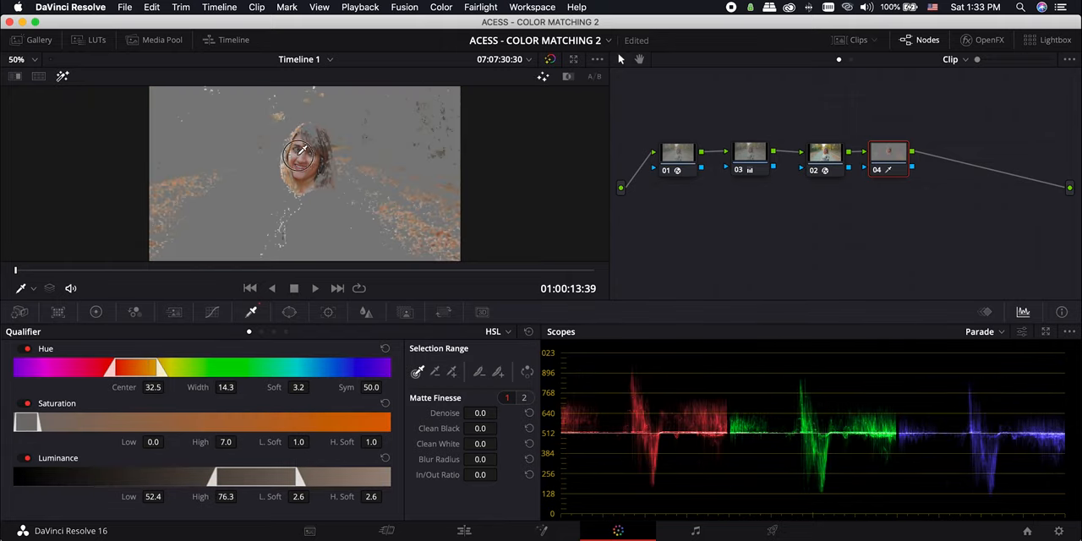
Sample the woman's face skin tone, then clean up and soften the face matte
left_click_drag(480, 459, 507, 459)
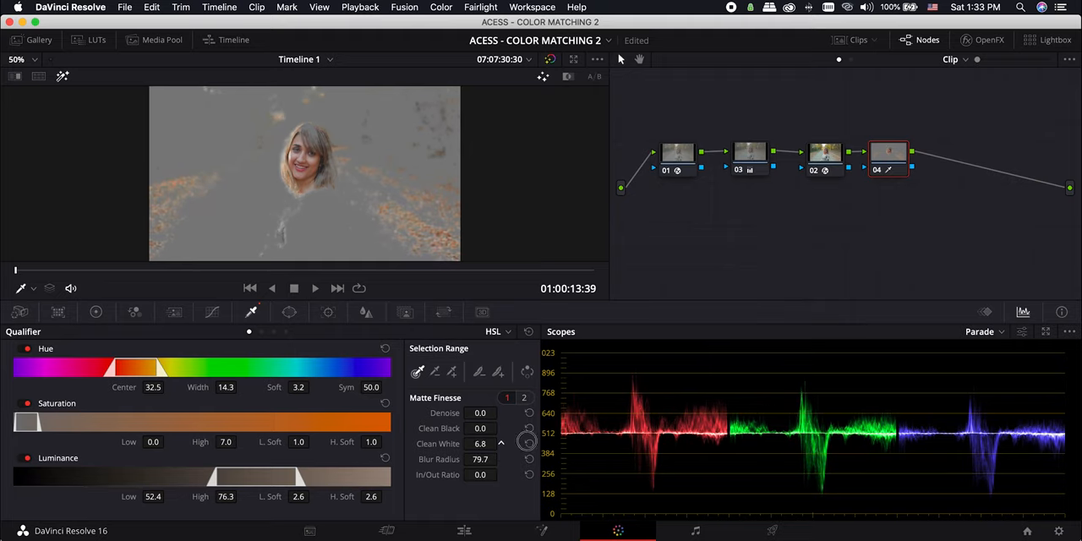
left_click_drag(529, 444, 529, 444)
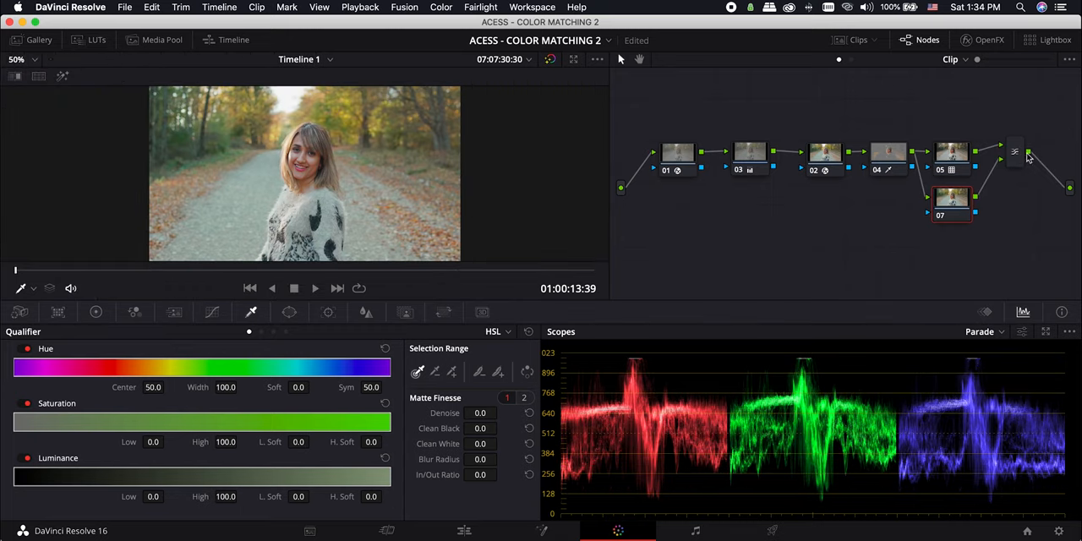
Select the Parallel Mixer node and play back the woman clip to review the grade
left_click(1018, 159)
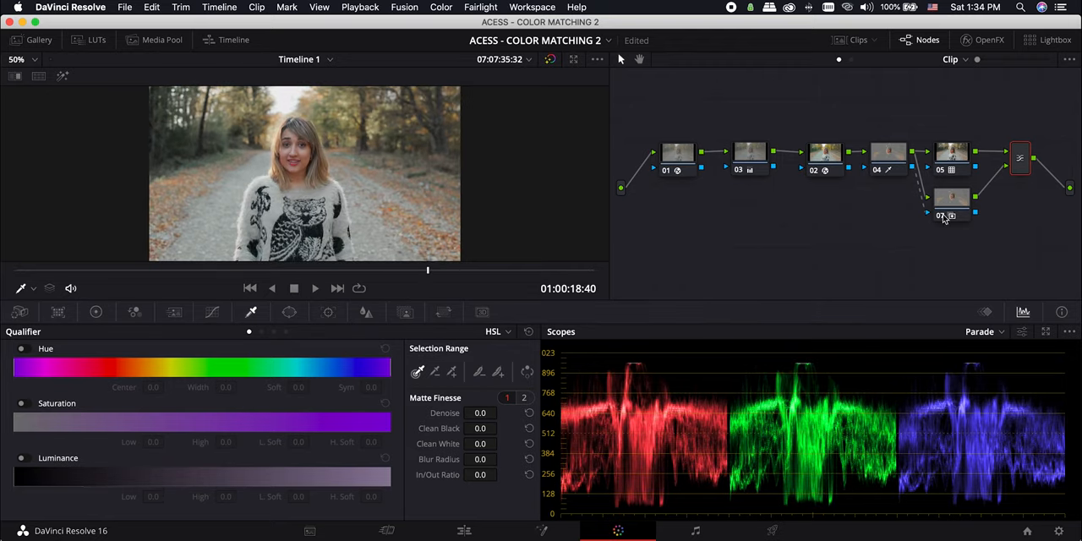
left_click(315, 288)
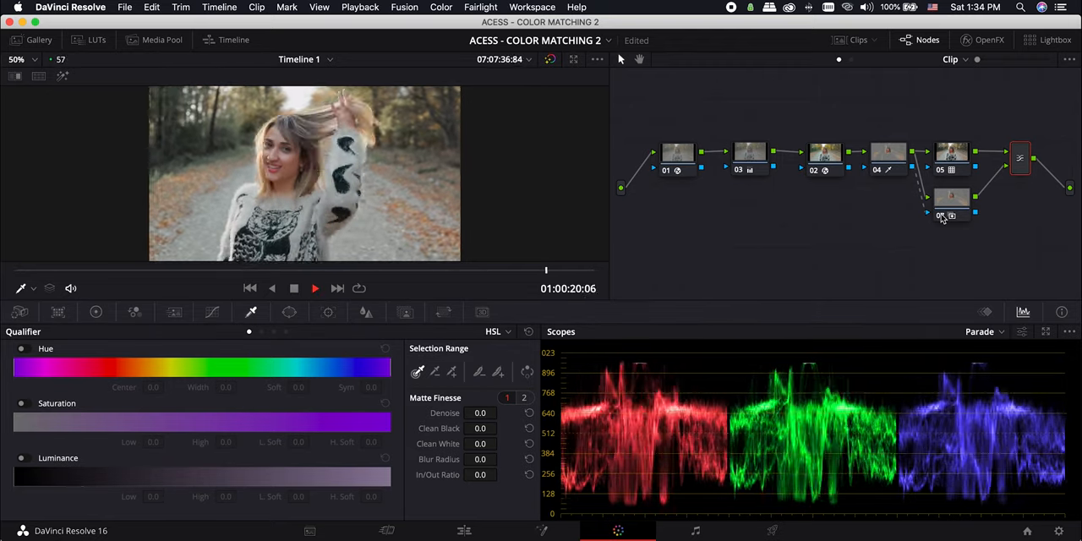